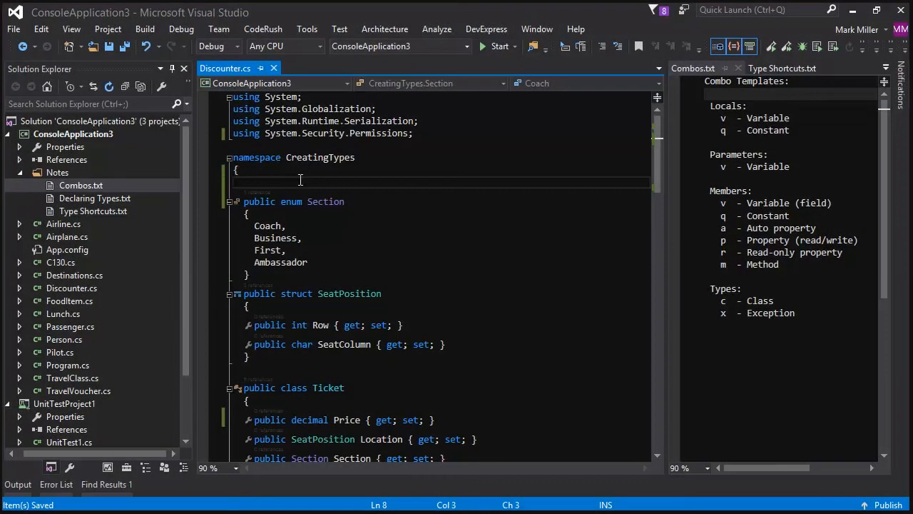
mouse_move(490, 127)
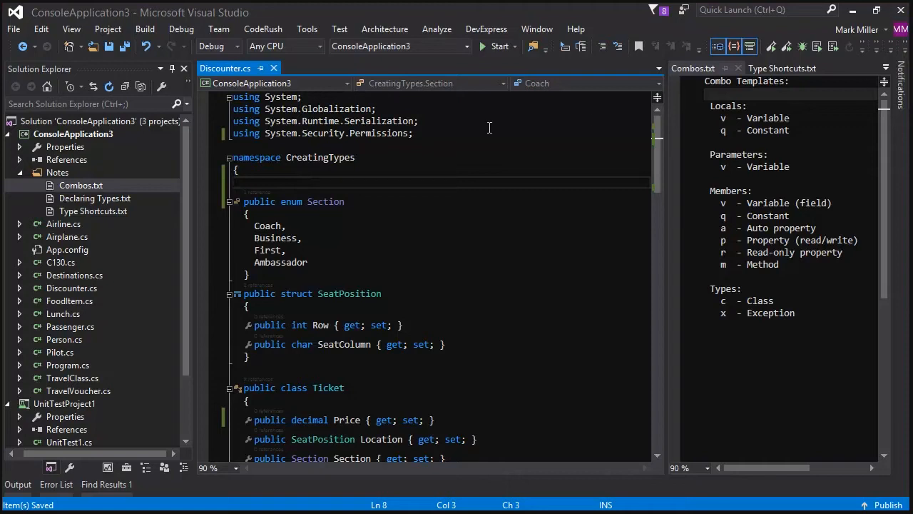
mouse_move(326, 252)
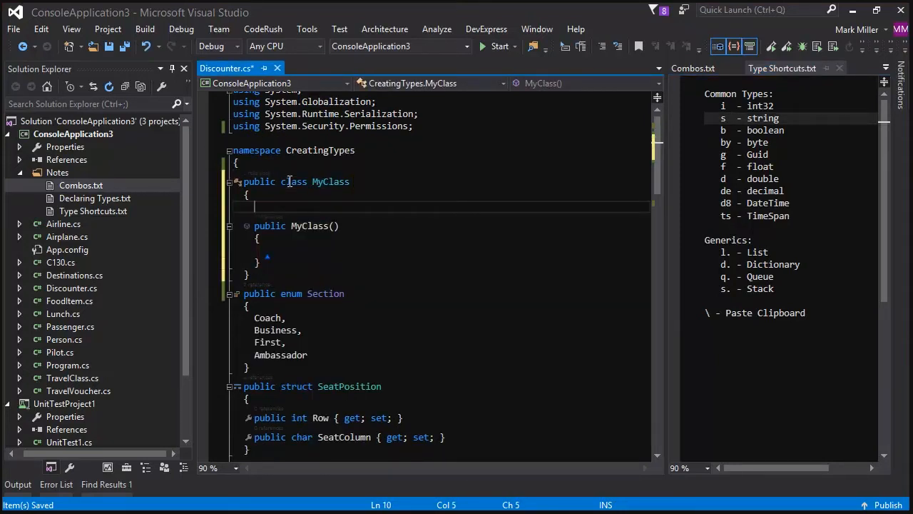
- Expand CodeRush templates for a string method, an int method returning 0, and a double read/write property
type("string MethodName()")
type("int MethodName2(")
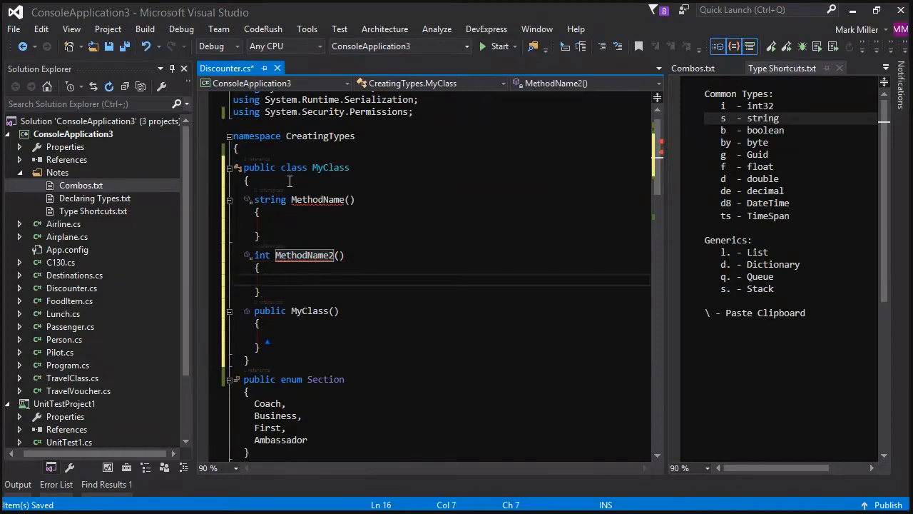
type("return 0;")
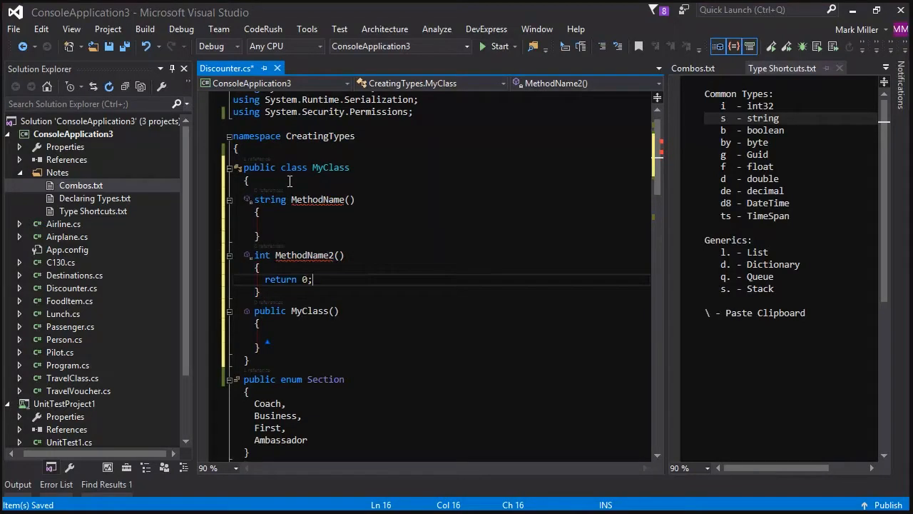
type("return string.Empty;")
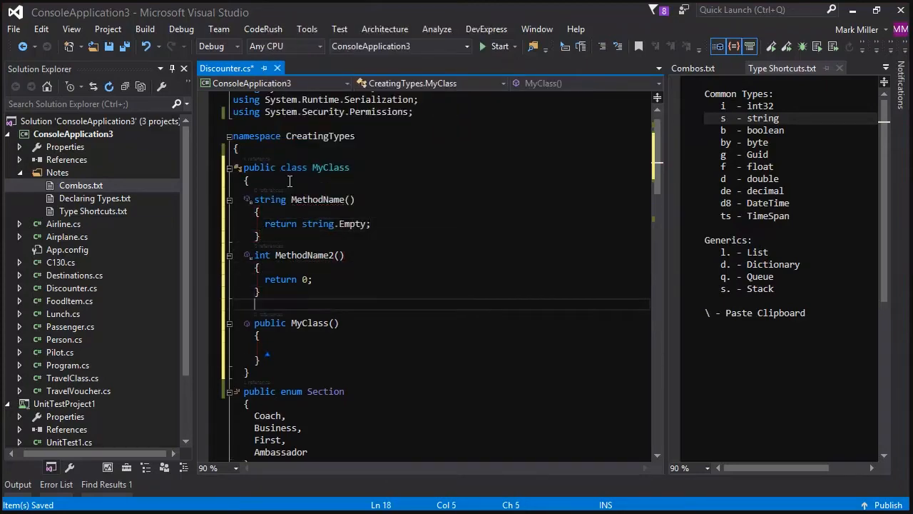
type("propertyName;")
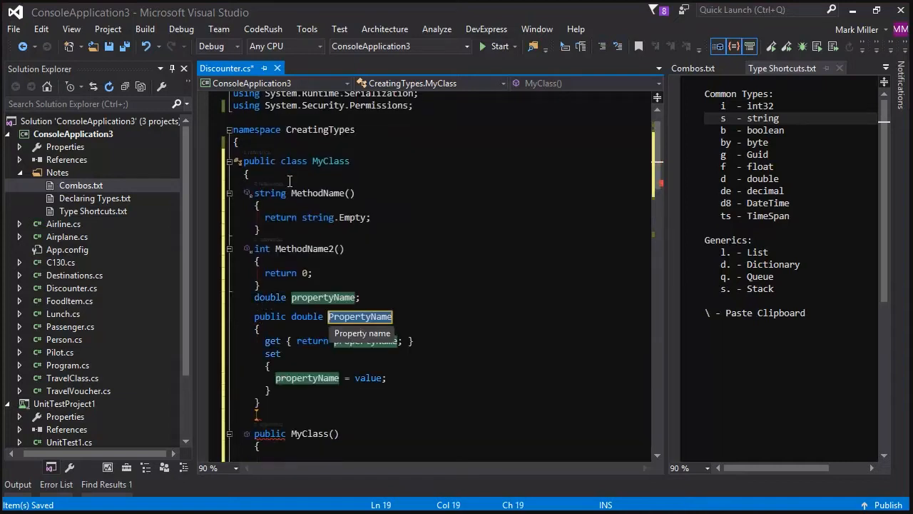
- Review the combo template reference notes and clear MyClass back to empty
left_click(702, 69)
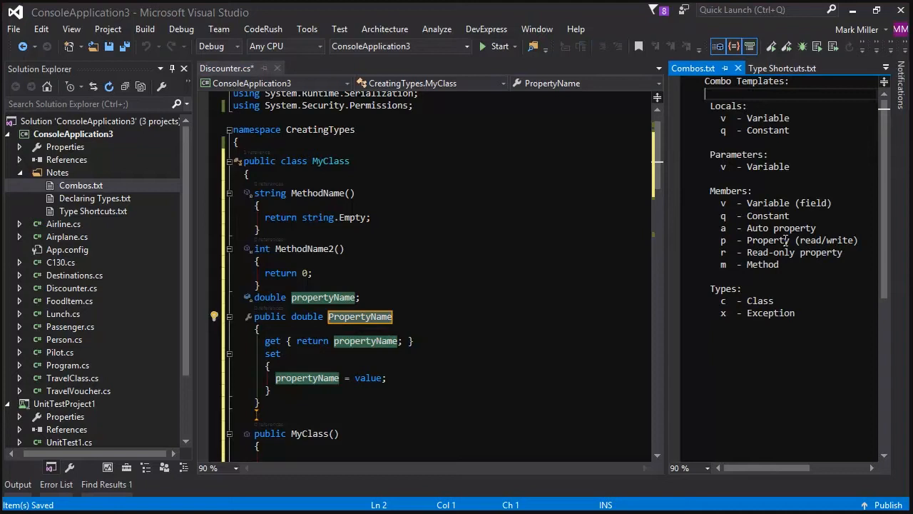
left_click(782, 69)
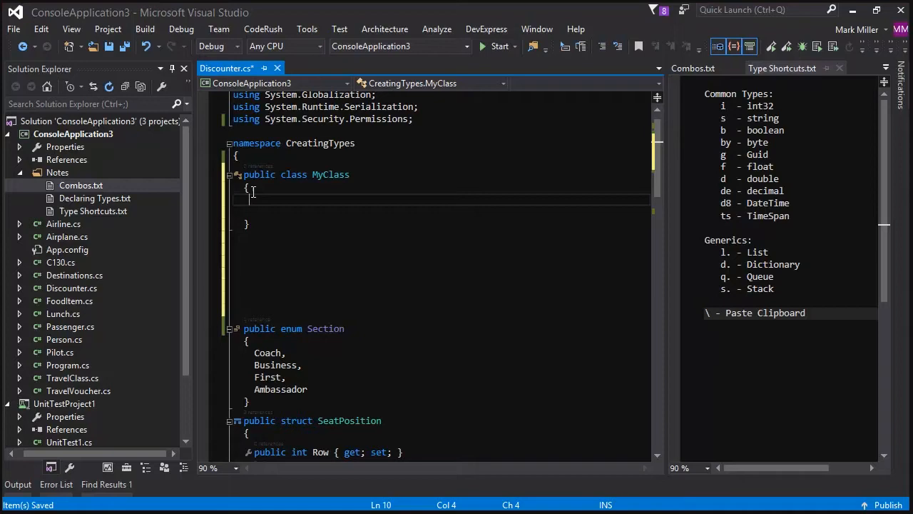
- Expand the Guid-returning method template in MyClass and name the method GetGuid
type("mi")
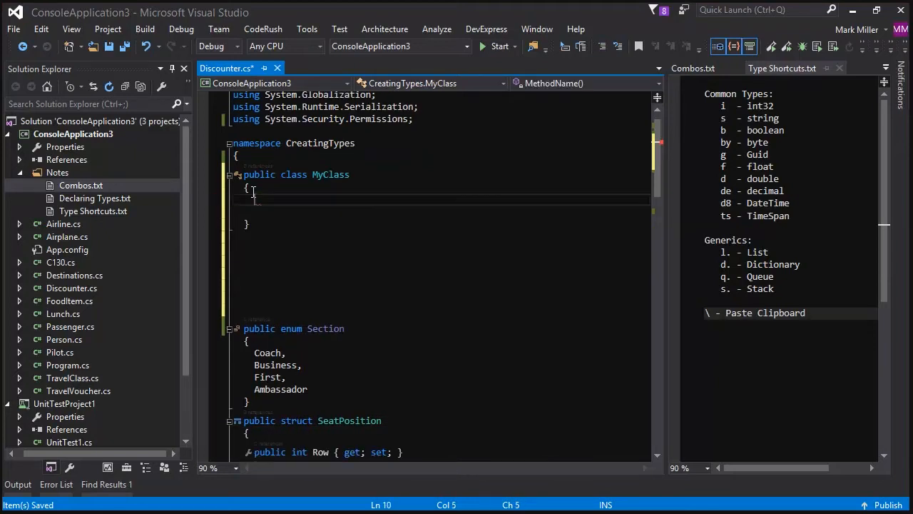
type("byte MethodName()")
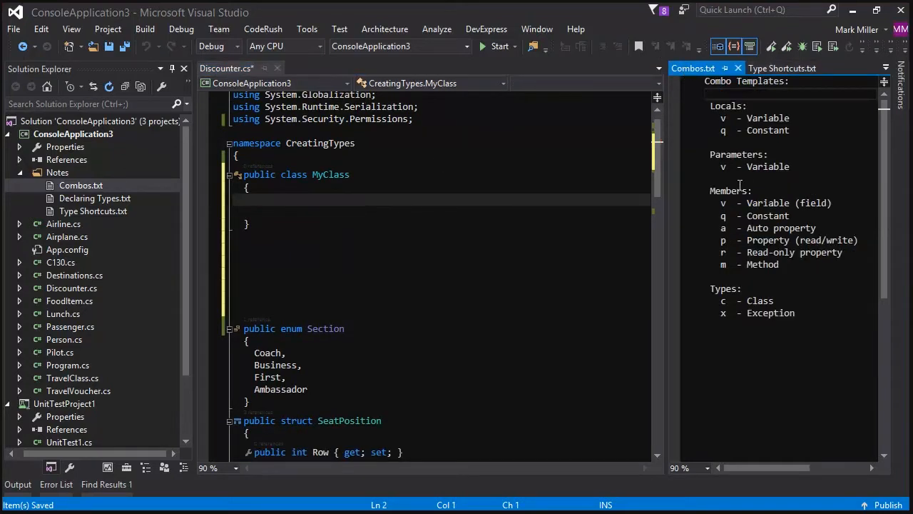
left_click(305, 200)
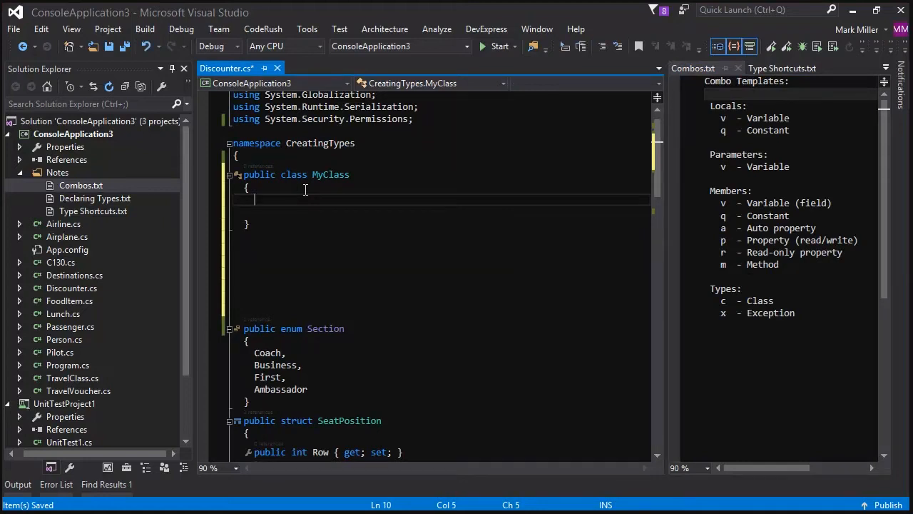
left_click(781, 69)
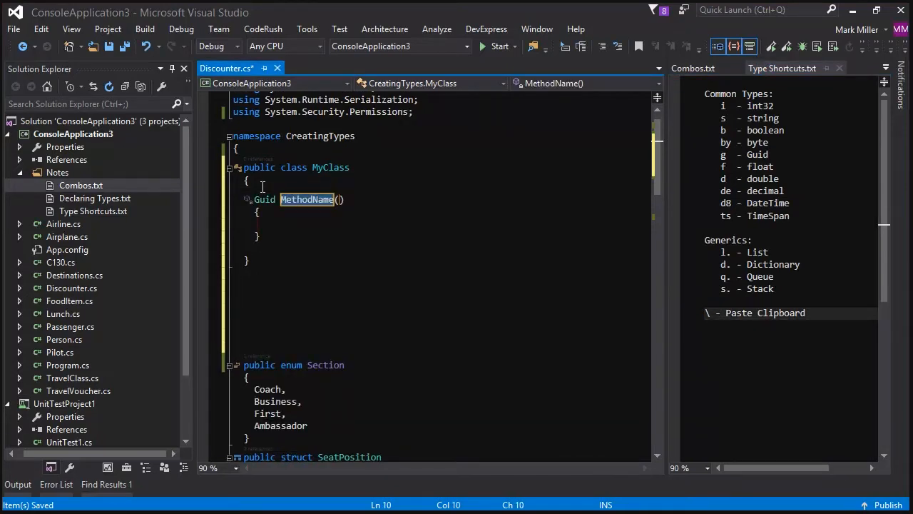
type("GetGuid")
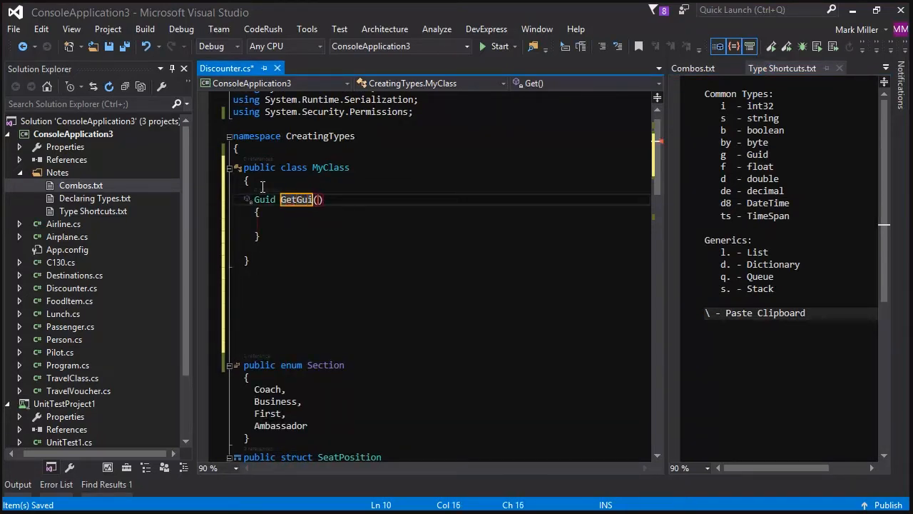
type("d")
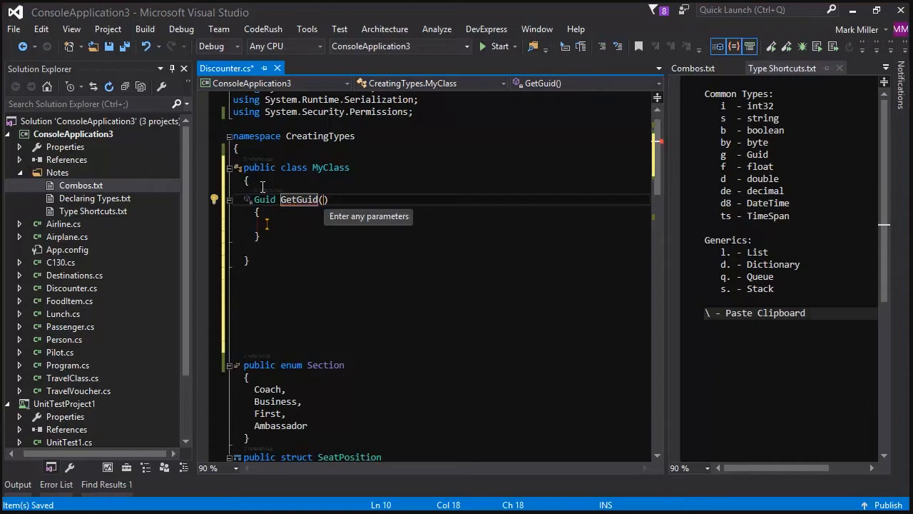
- Add parameters int id, float weight and double height to GetGuid via v templates
type("v")
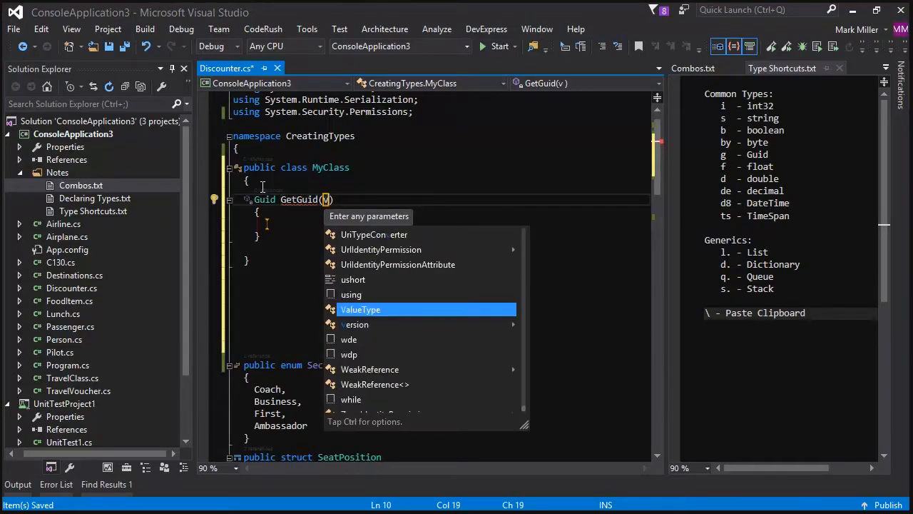
type("int paramName")
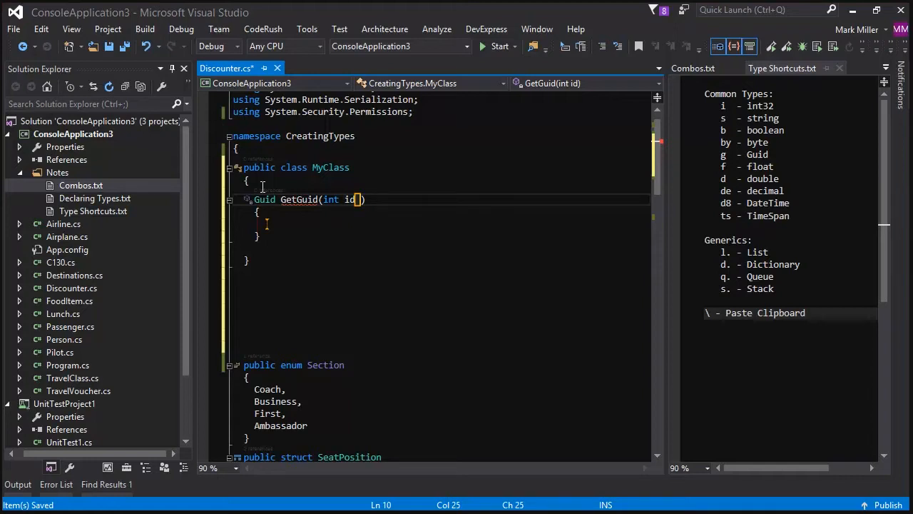
type(", v")
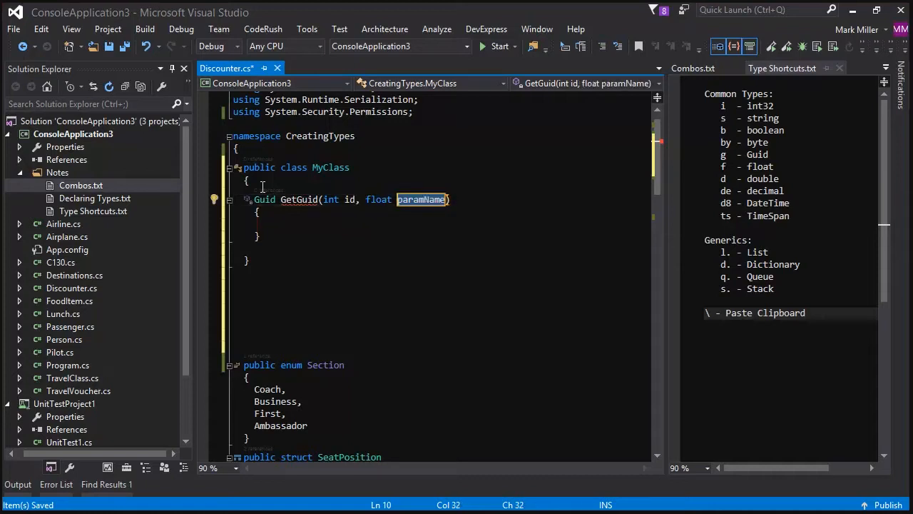
type("weight")
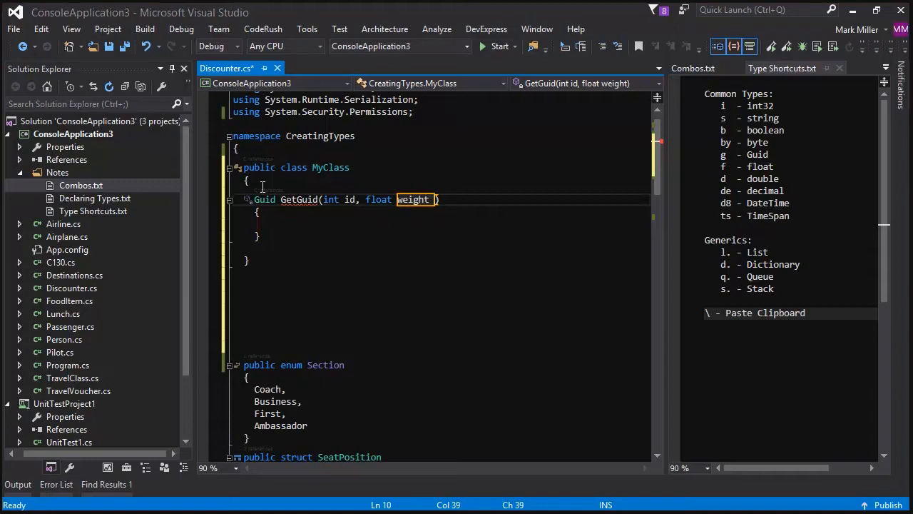
type("v")
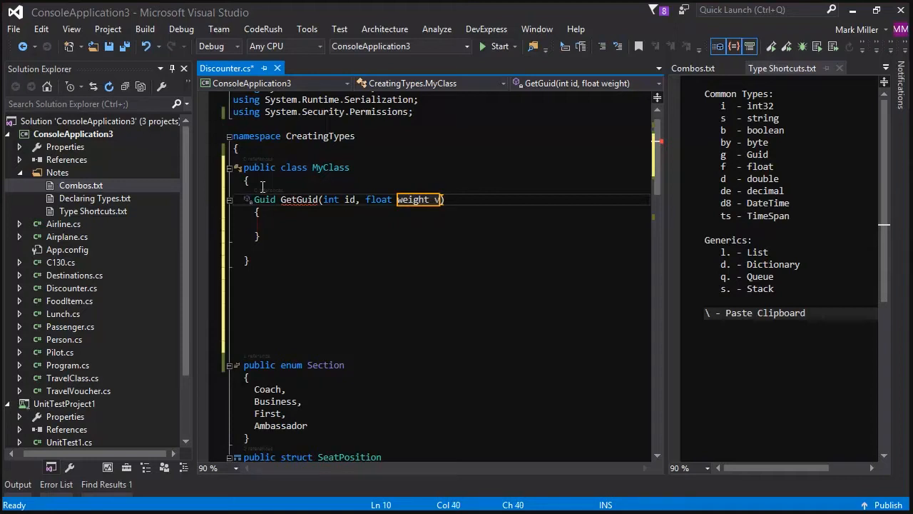
type(", double paramName")
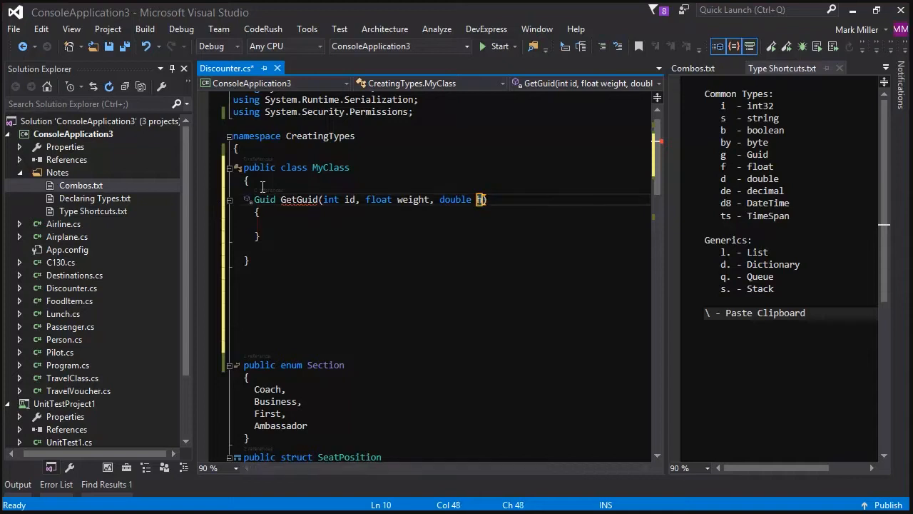
type("height")
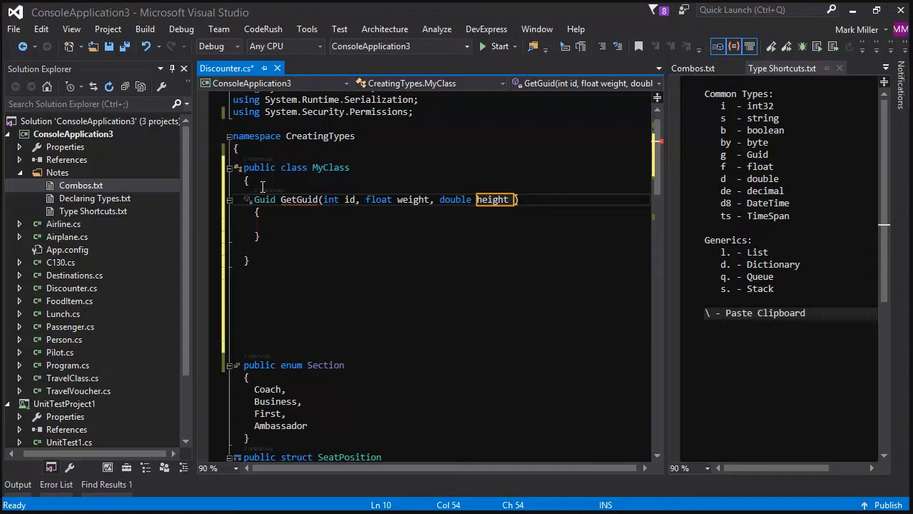
- Add a decimal price parameter to GetGuid with the vde template
type("vd")
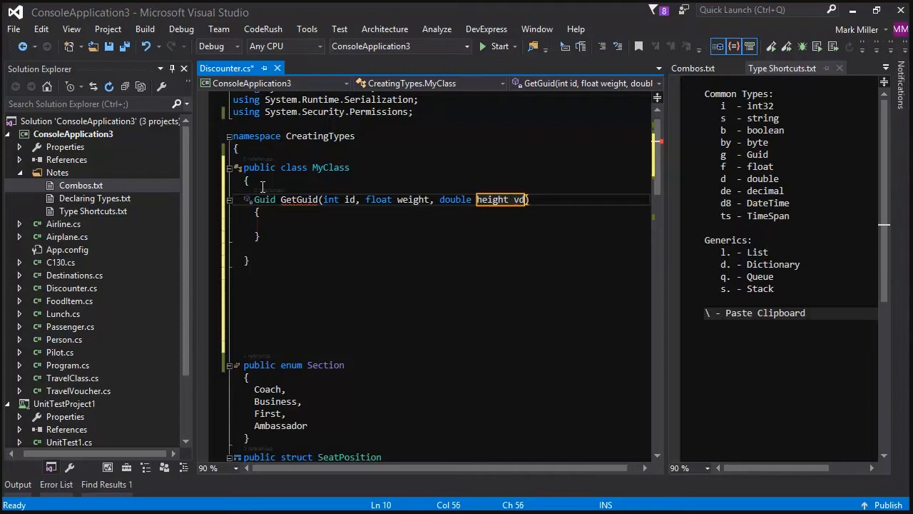
type("ecimal paramName")
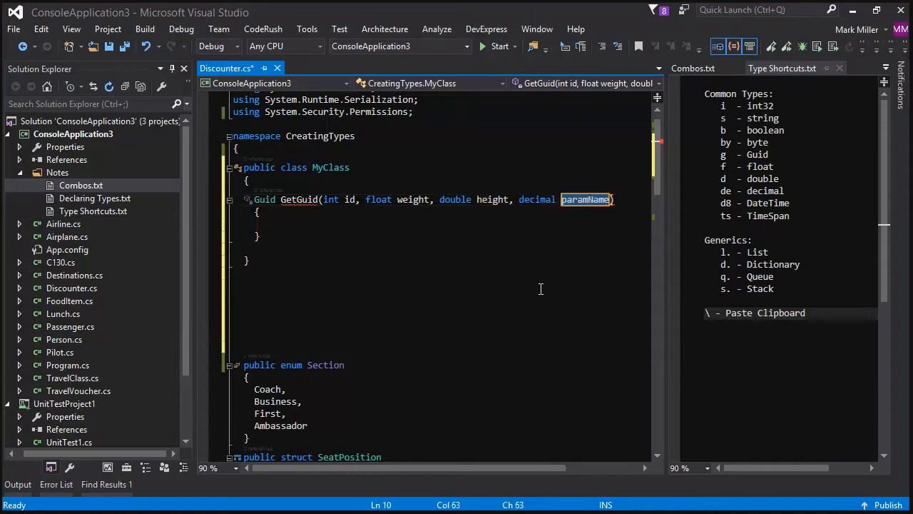
type("price")
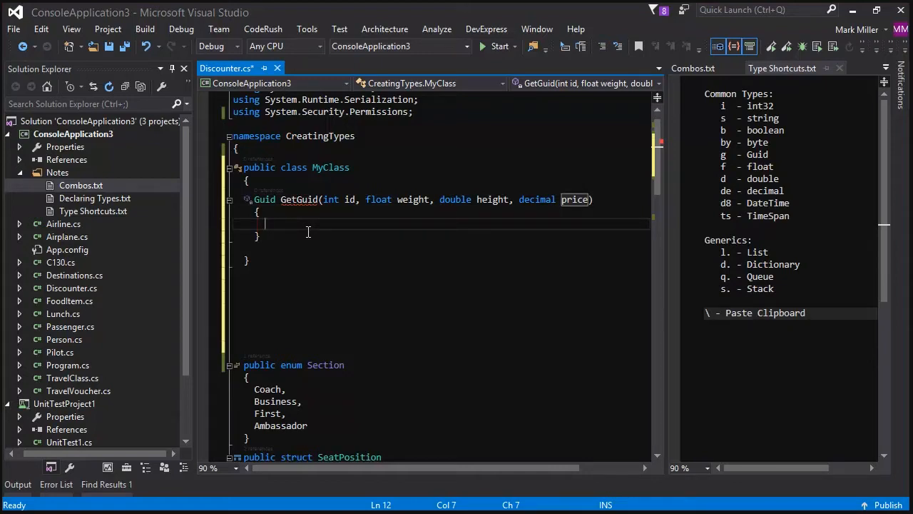
- Declare a DateTime local named date inside GetGuid via the vd8 template
type("vd")
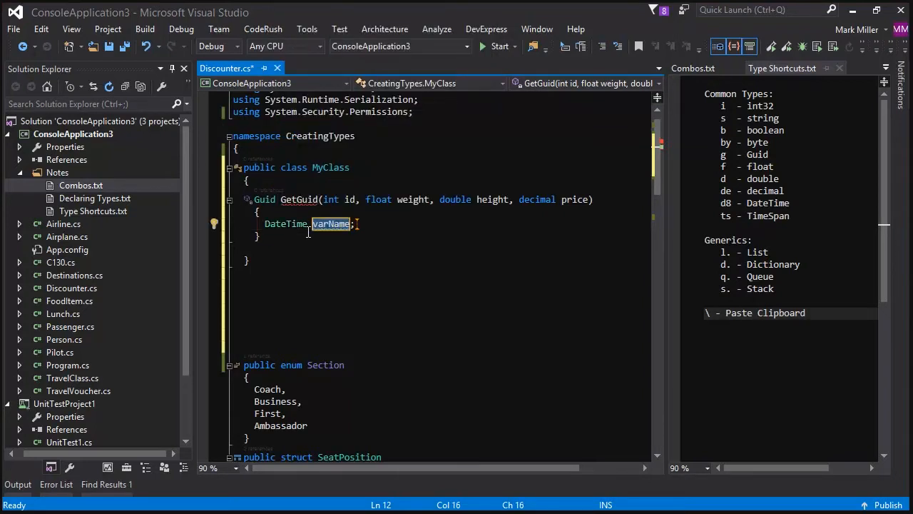
type("date")
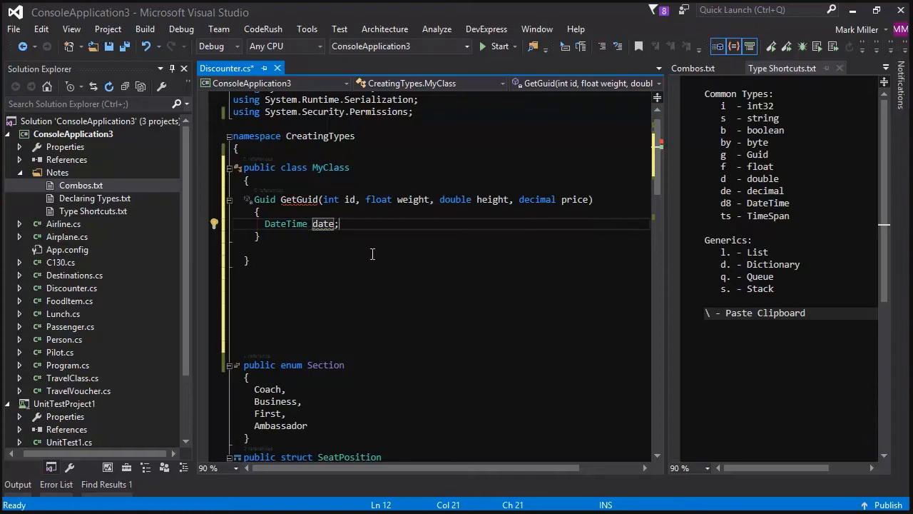
mouse_move(505, 173)
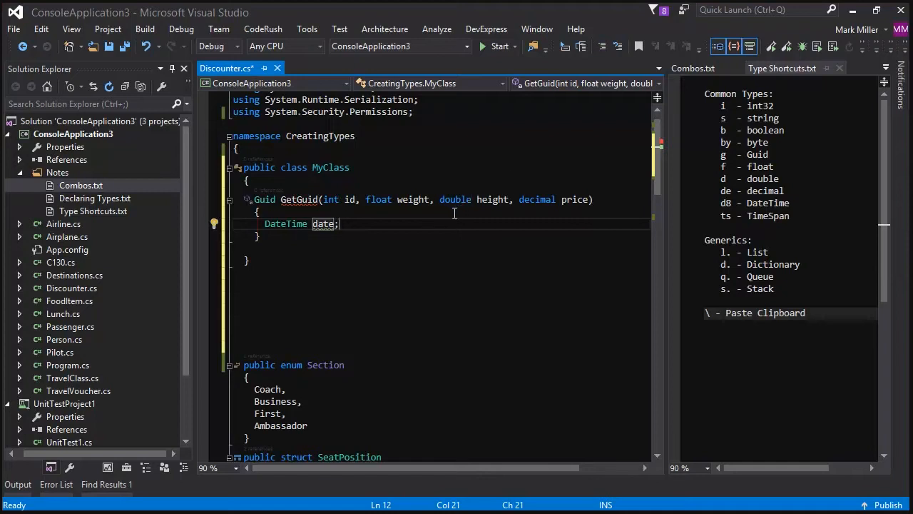
mouse_move(416, 218)
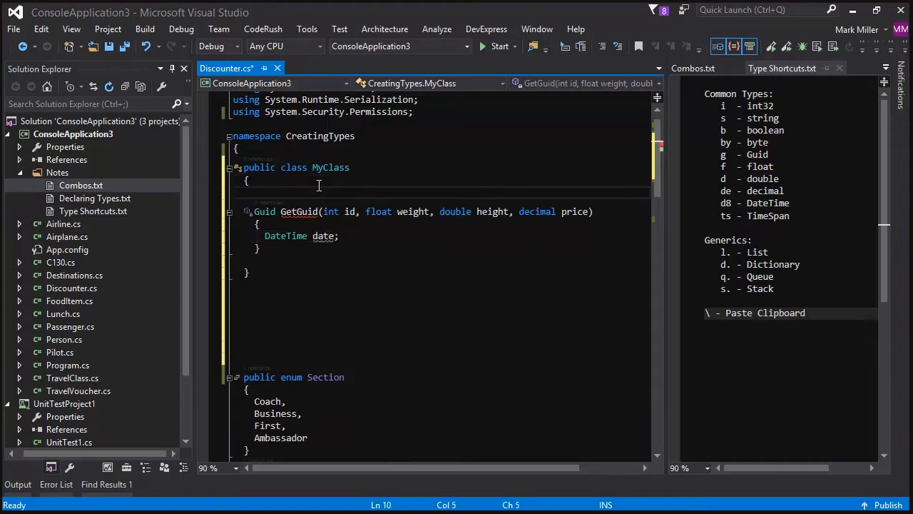
- Declare a TimeSpan field named duration at the top of MyClass via vts
type("vts")
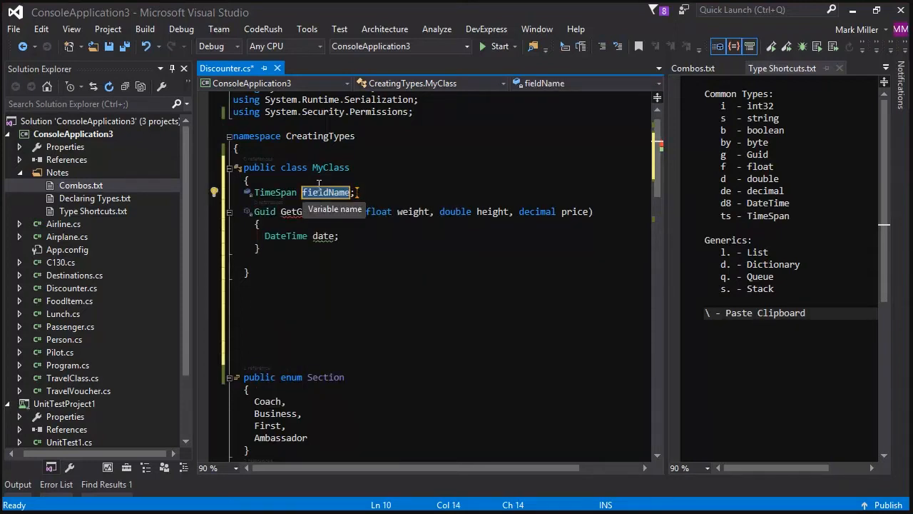
type("durc")
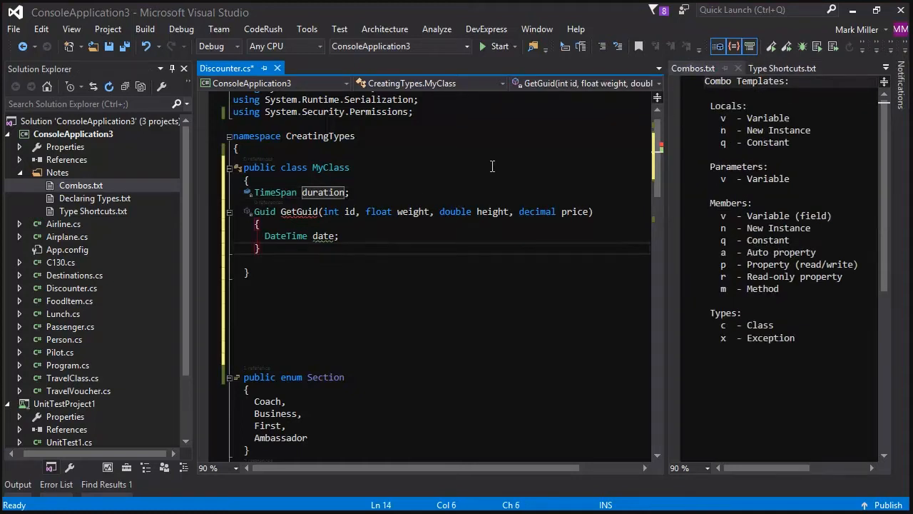
mouse_move(479, 257)
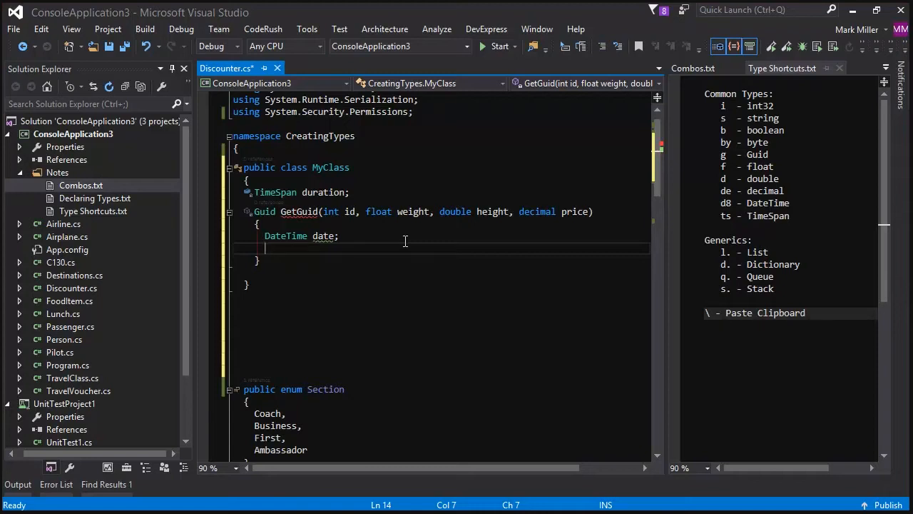
- Declare a new List<int> local in GetGuid via nl. and start renaming it knownIds
type("n")
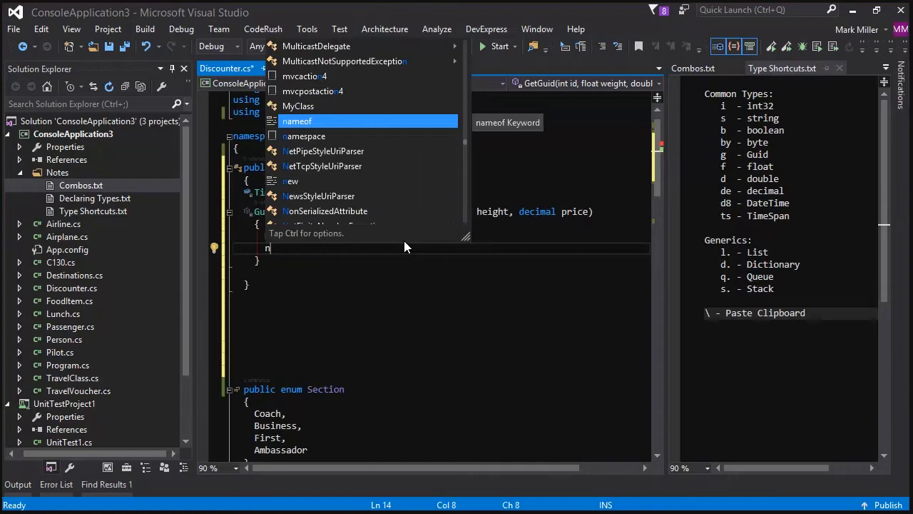
type("s")
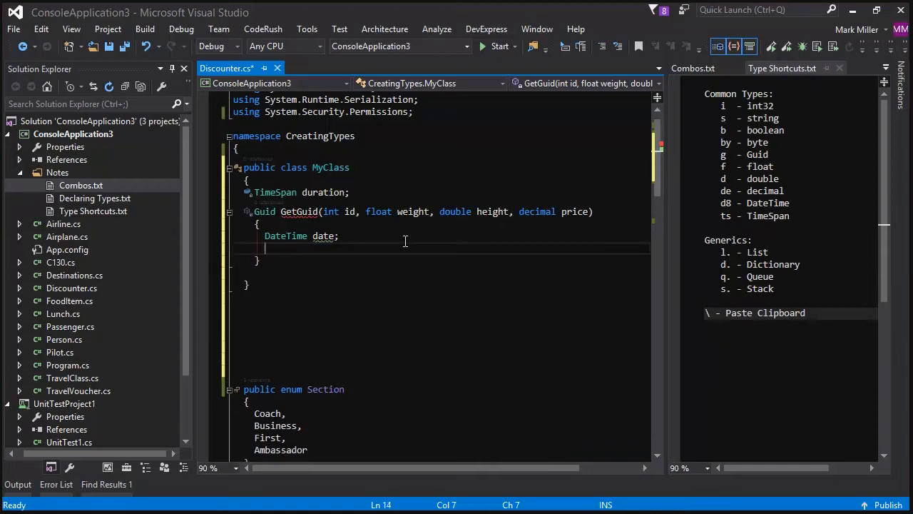
type("n")
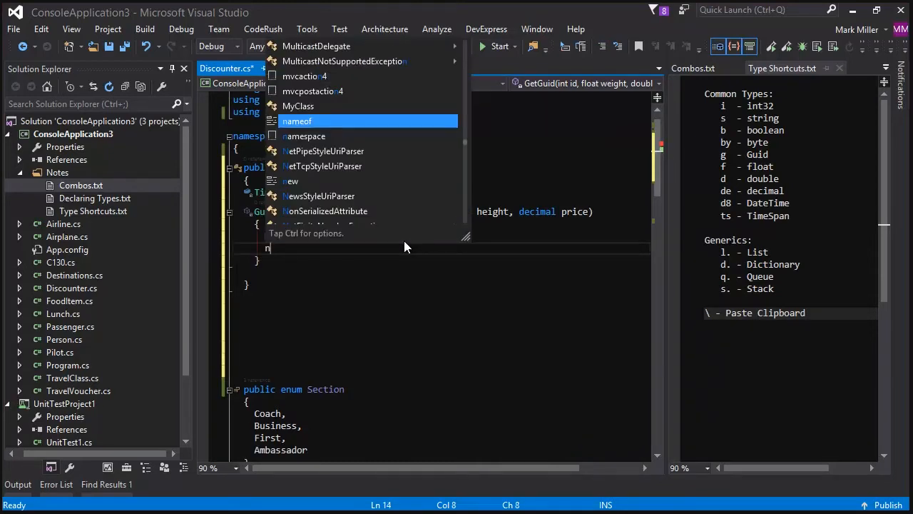
type("l")
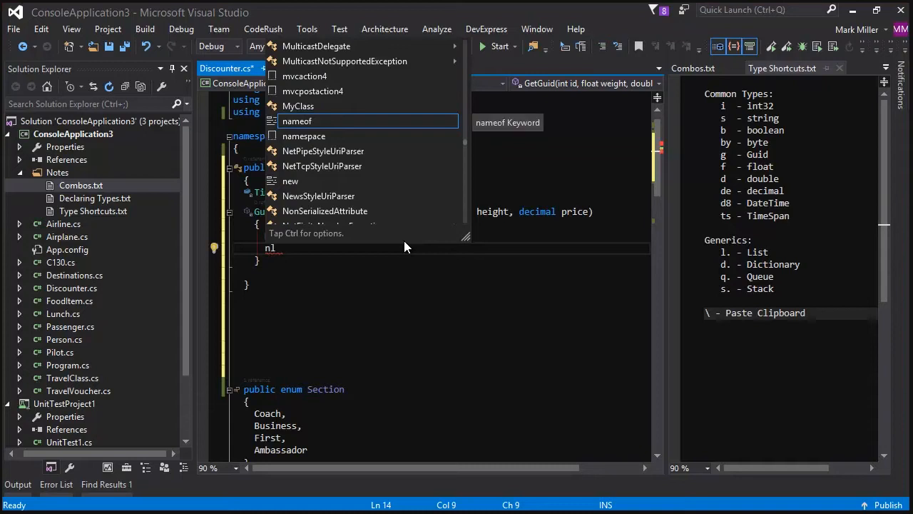
type(".")
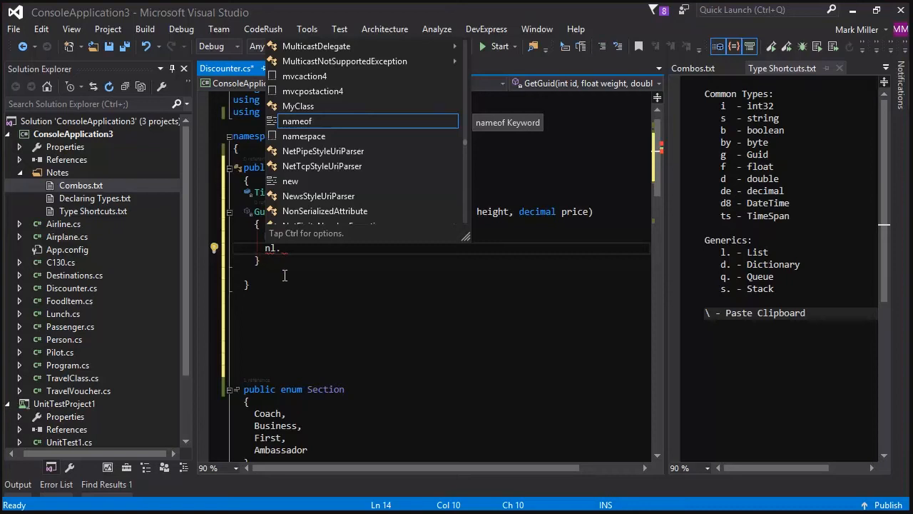
mouse_move(278, 312)
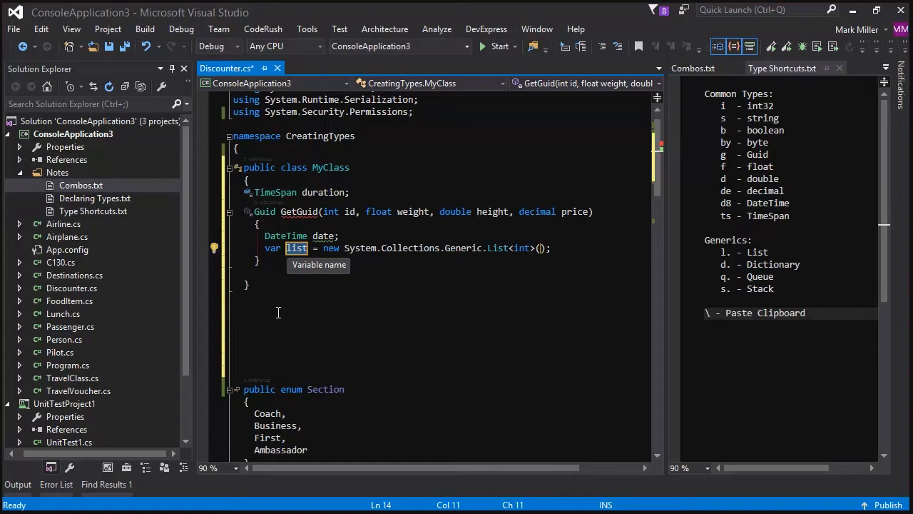
type("known")
type("nd.")
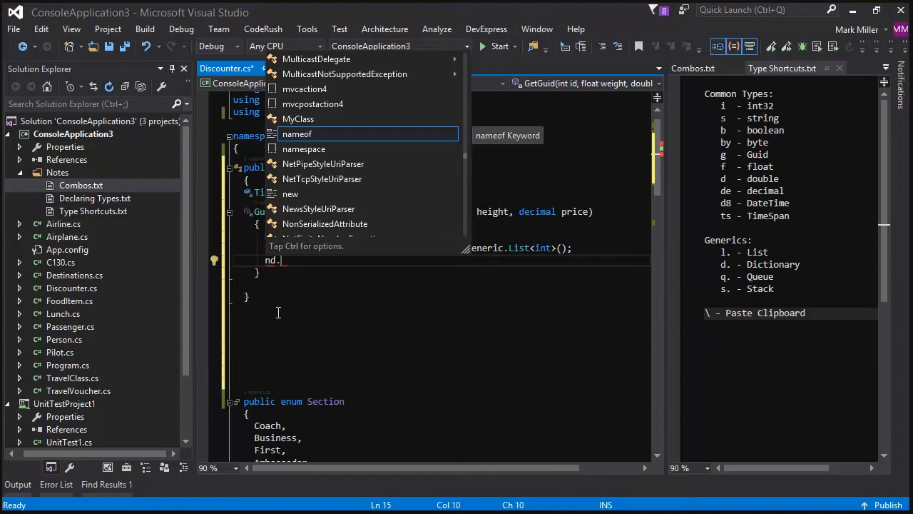
- Declare a new Dictionary<int, string> local named cache via nd.i,s
type("i")
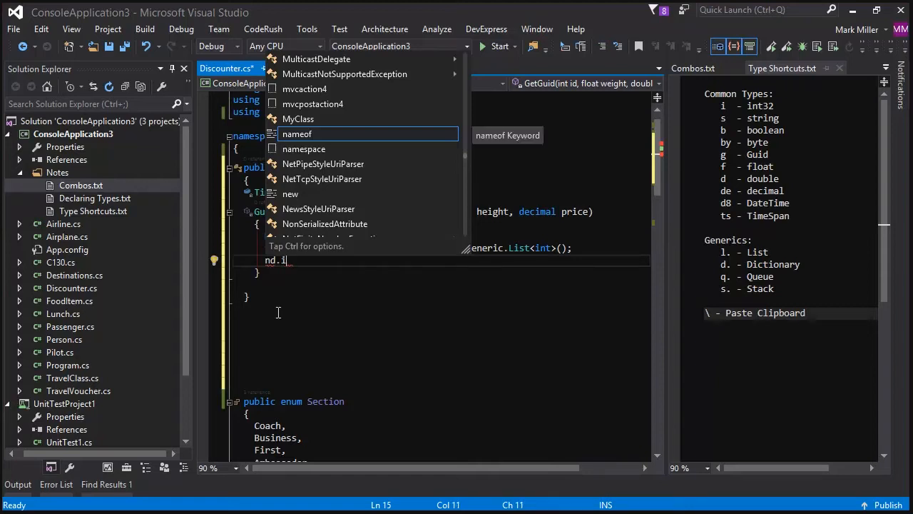
type(",")
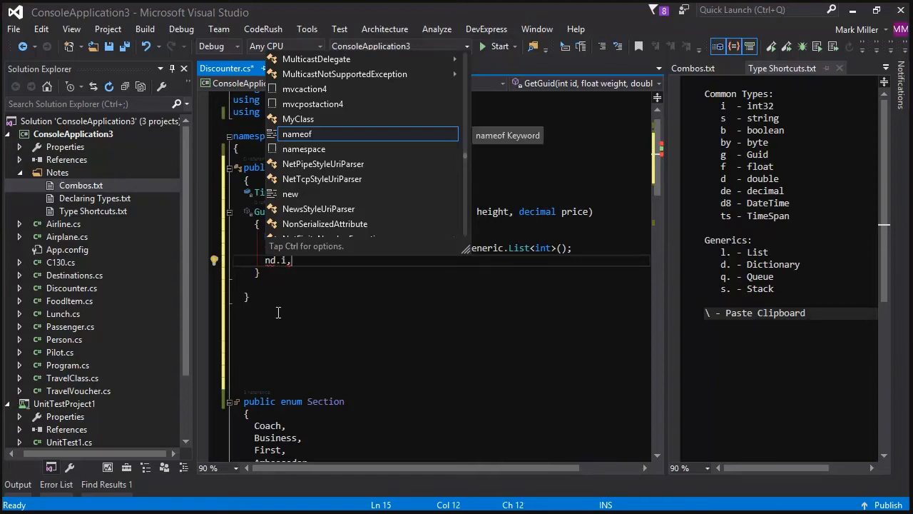
type("s")
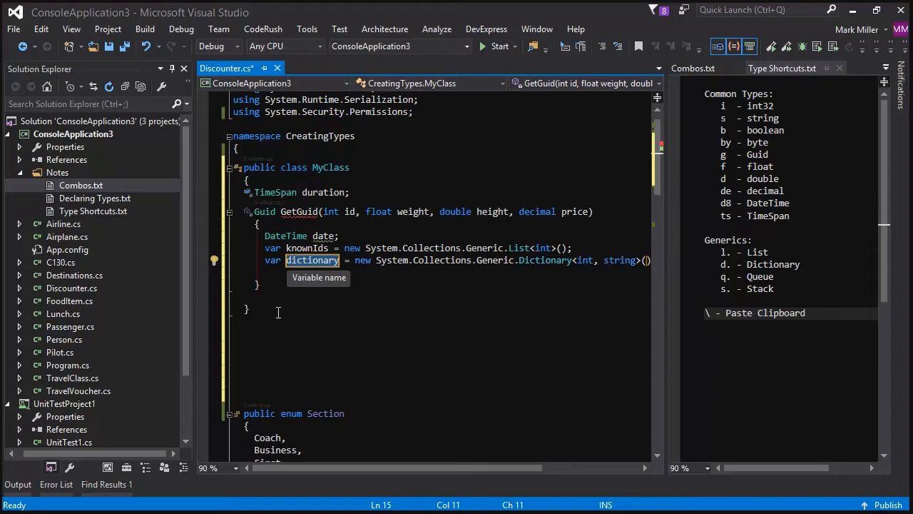
scroll("right", 3)
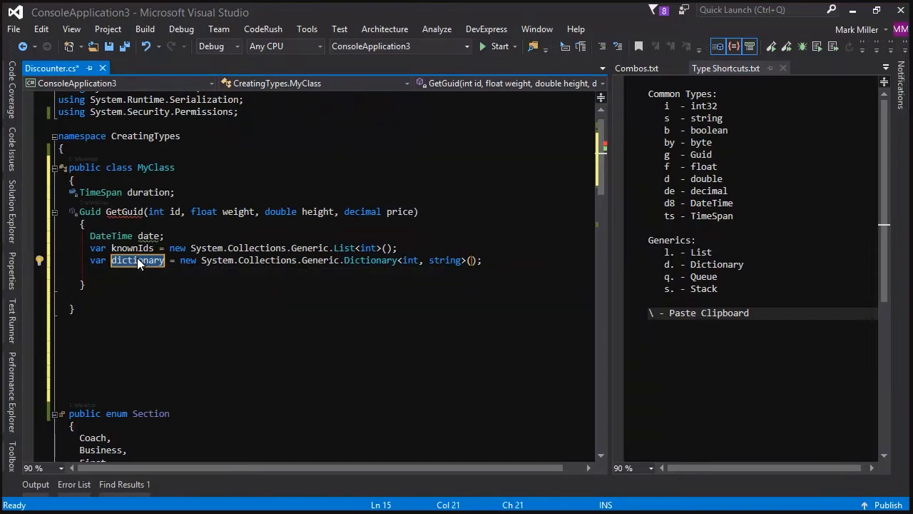
type("cache")
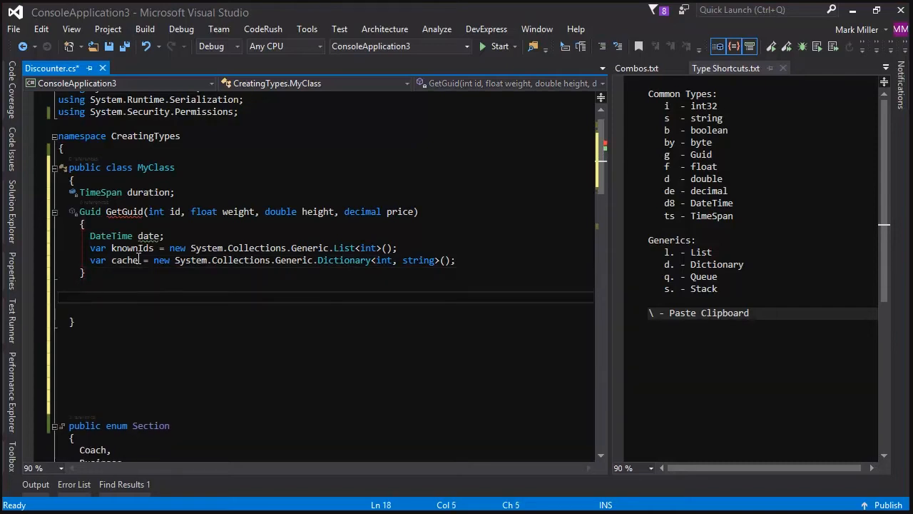
mouse_move(129, 259)
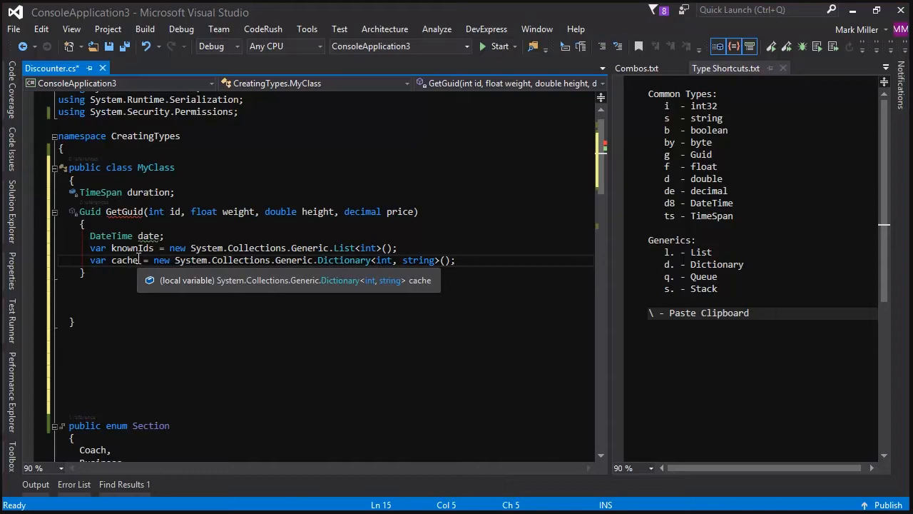
- End GetGuid with return Guid.NewGuid(); and begin the next line below the method
type("return null;")
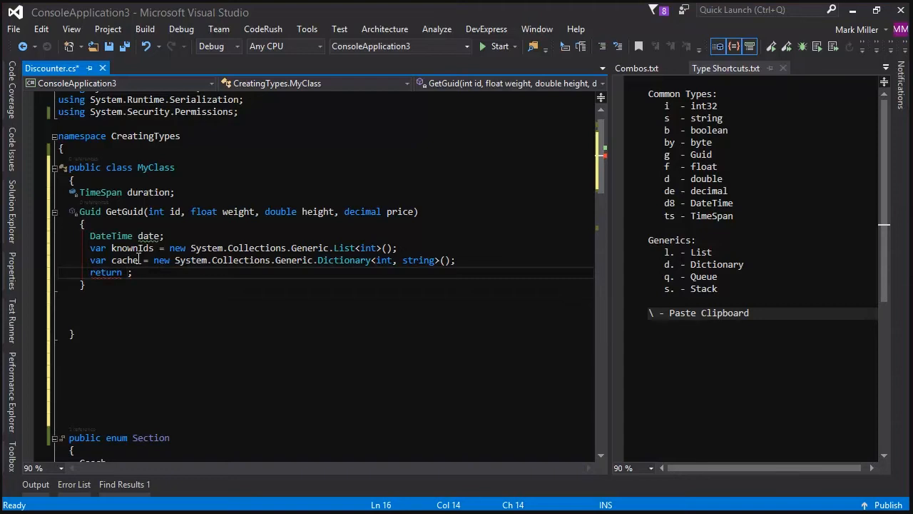
type("Guid.NewGuid(")
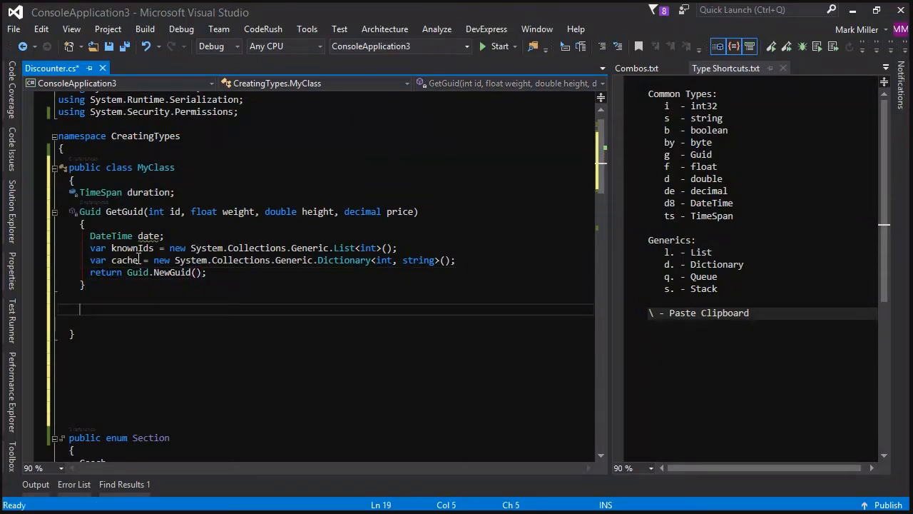
type("v")
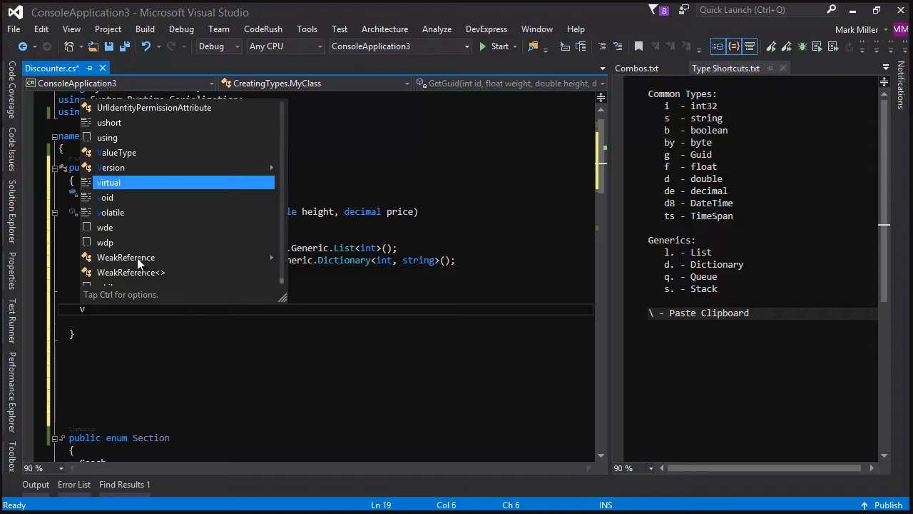
- Add a List<string> field named students below GetGuid via vl.s
type("l")
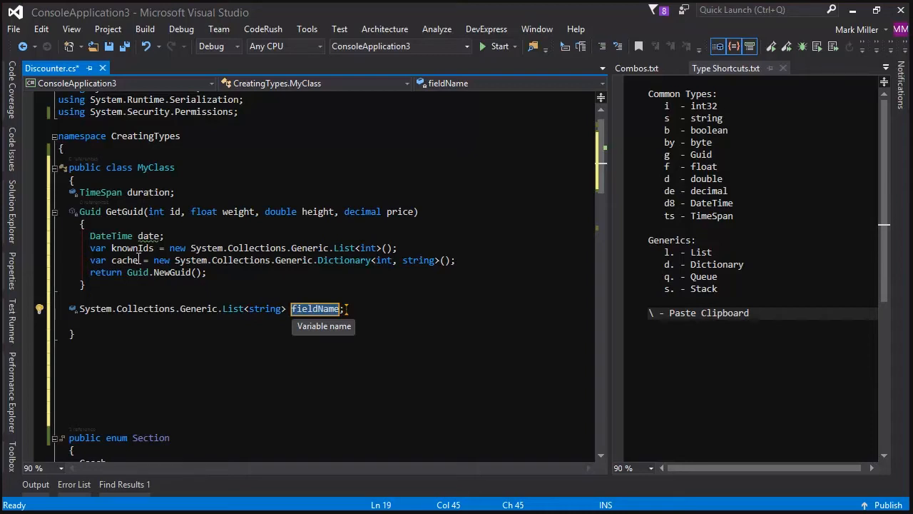
type("students")
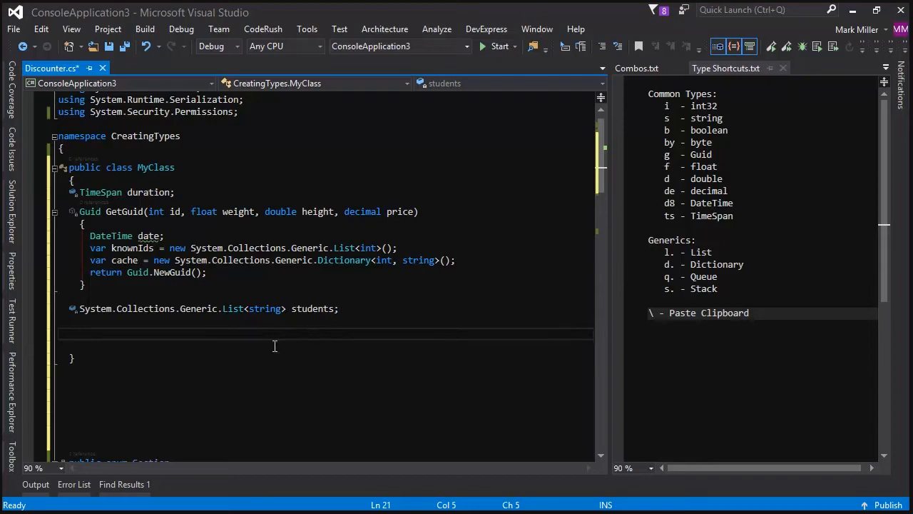
- Expand md.s,ds into a GetDataSets method returning Dictionary<string, DataSet> whose body returns null
type("m")
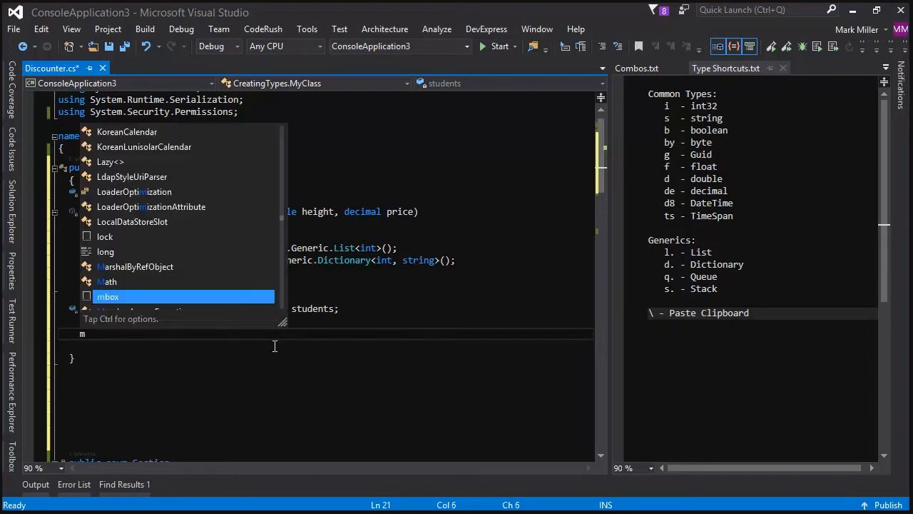
type("d")
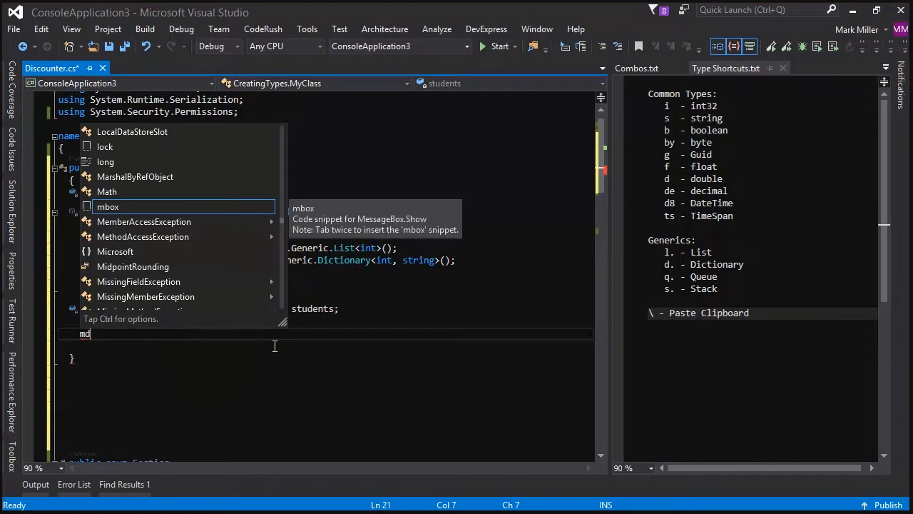
type(".s")
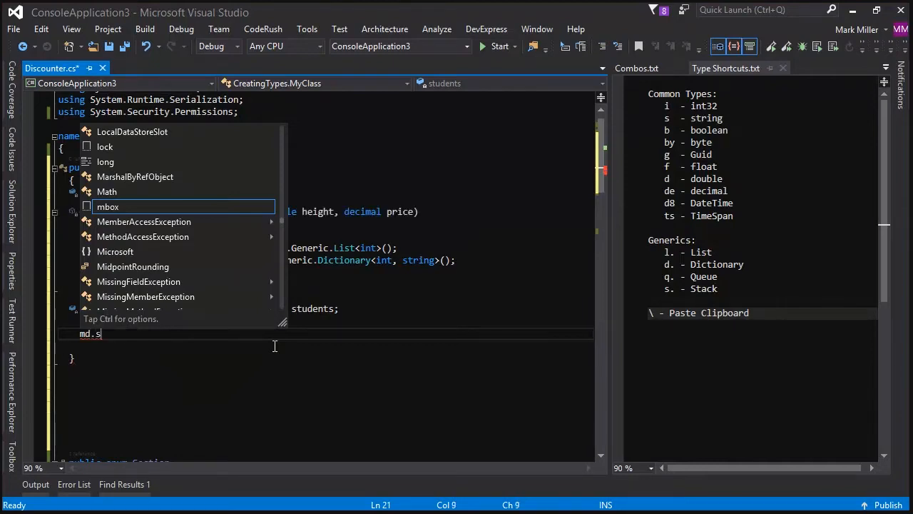
type(",ds")
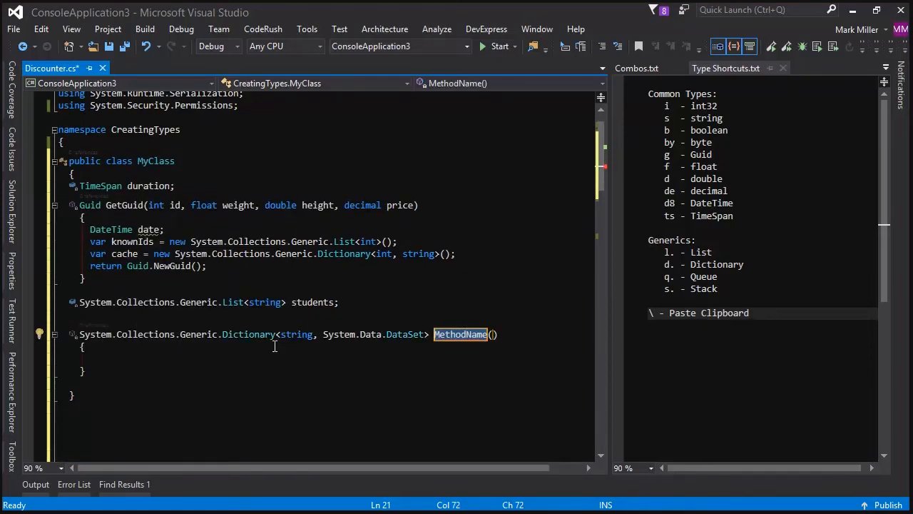
type("GetDataSets")
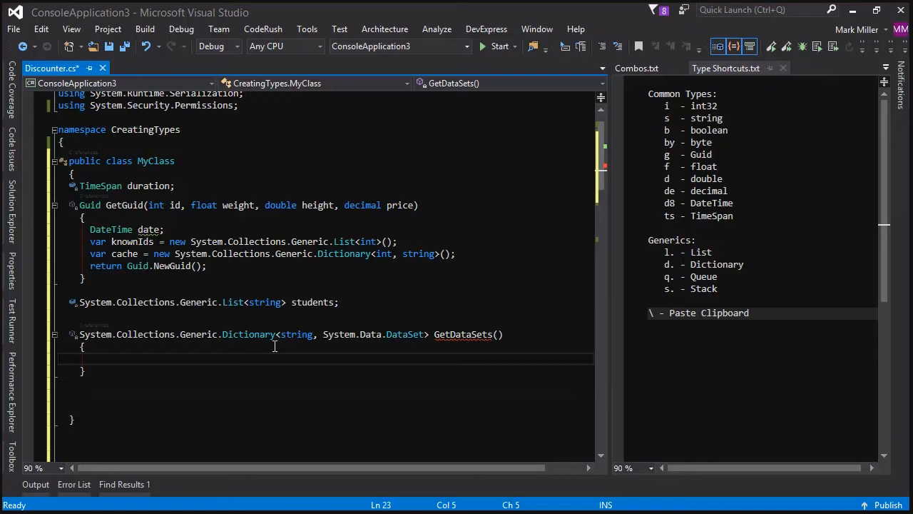
type("return null;")
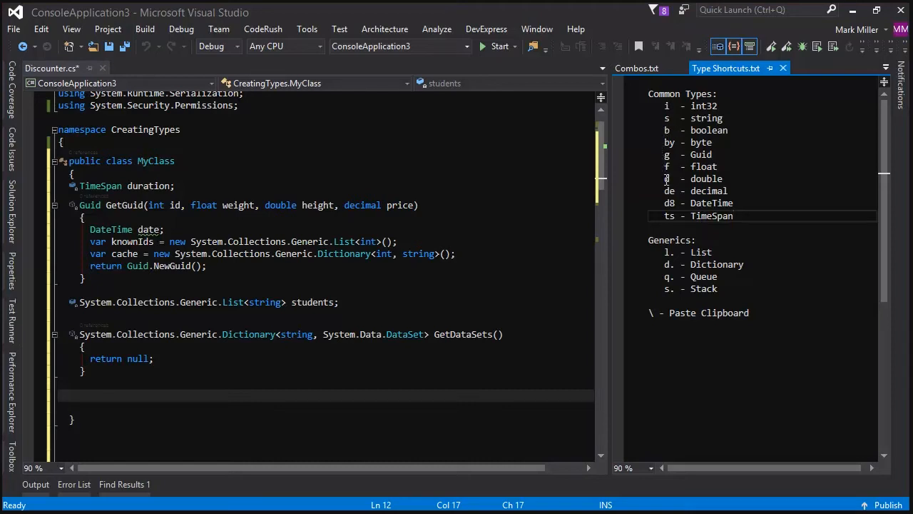
- Highlight the shortcut in the notes and start typing 'c' on a new line in CreatingTypes
double_click(707, 191)
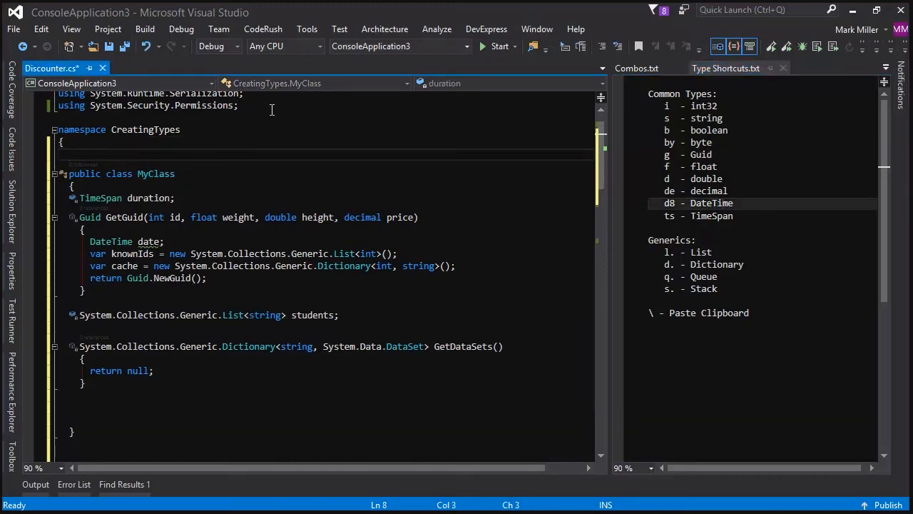
type("c")
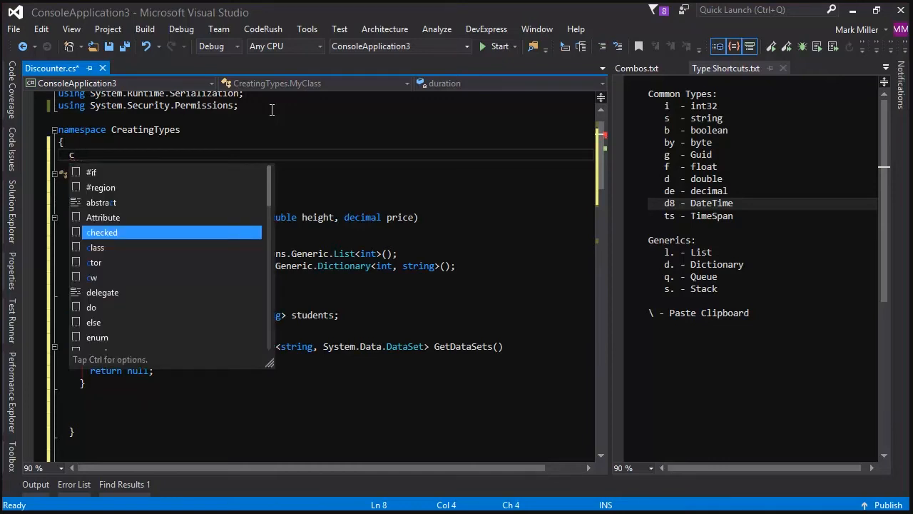
- Expand the class template into a new class with an empty constructor above MyClass
type("\\")
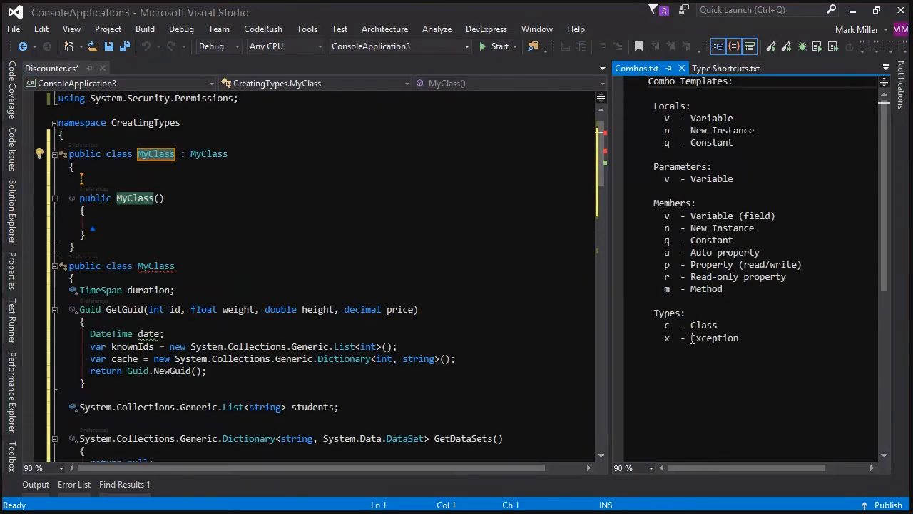
double_click(702, 325)
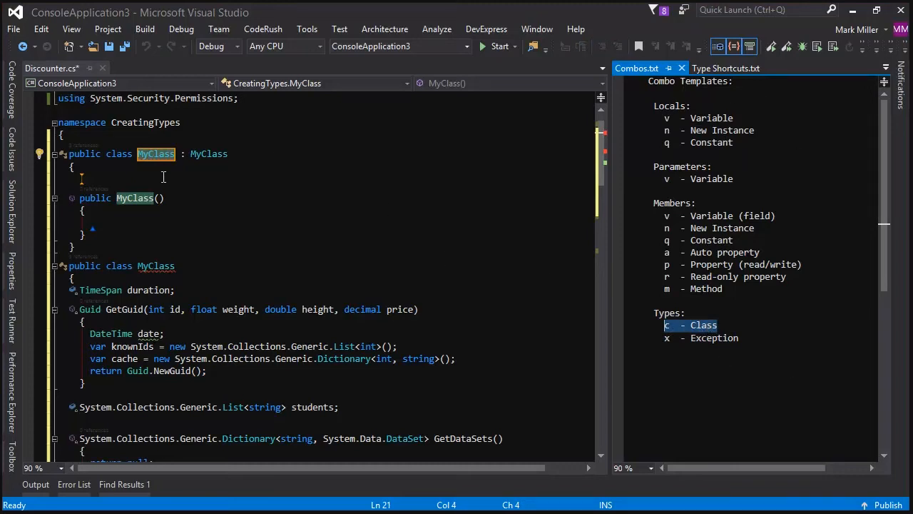
mouse_move(145, 122)
type("Super")
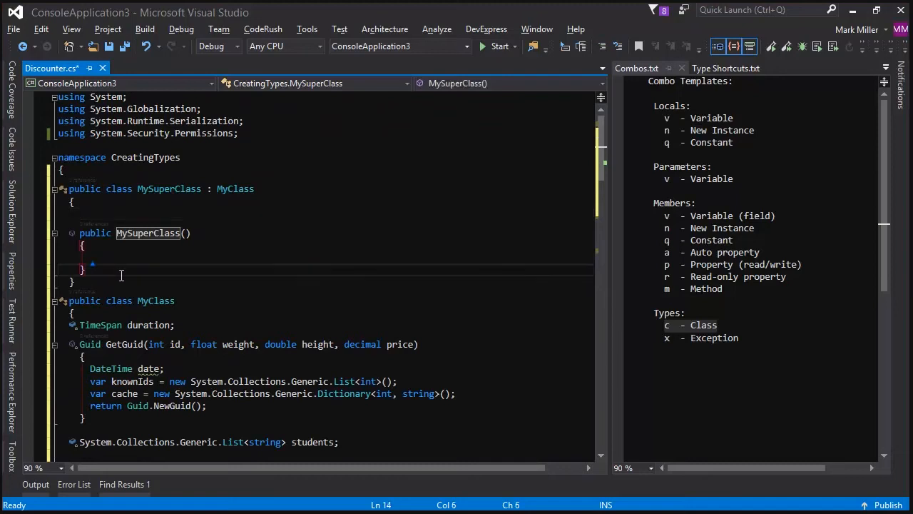
- Expand templates into IMyInterface declaring a List<string> GetList() method
type("oi")
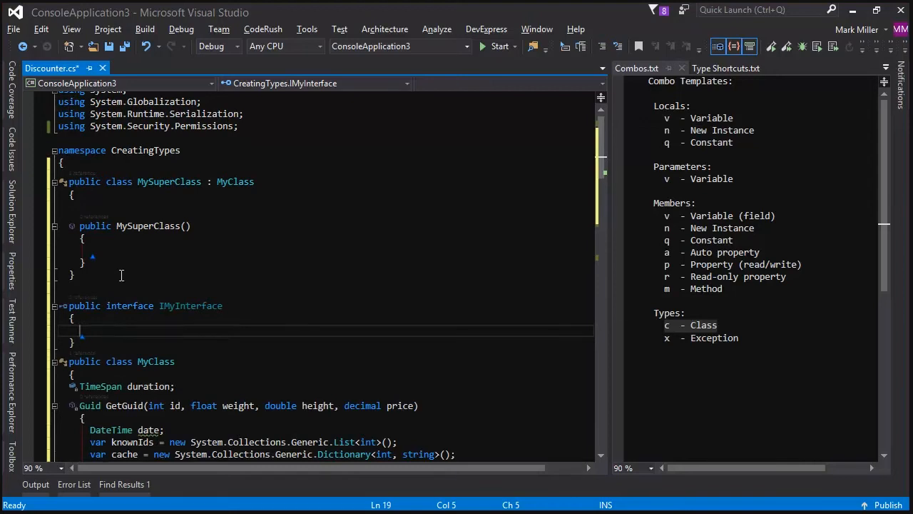
type("m")
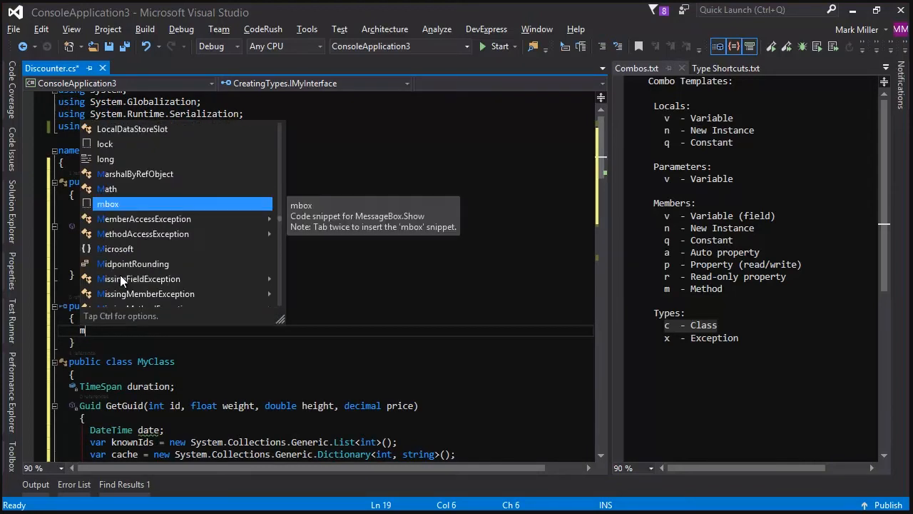
type("l.s")
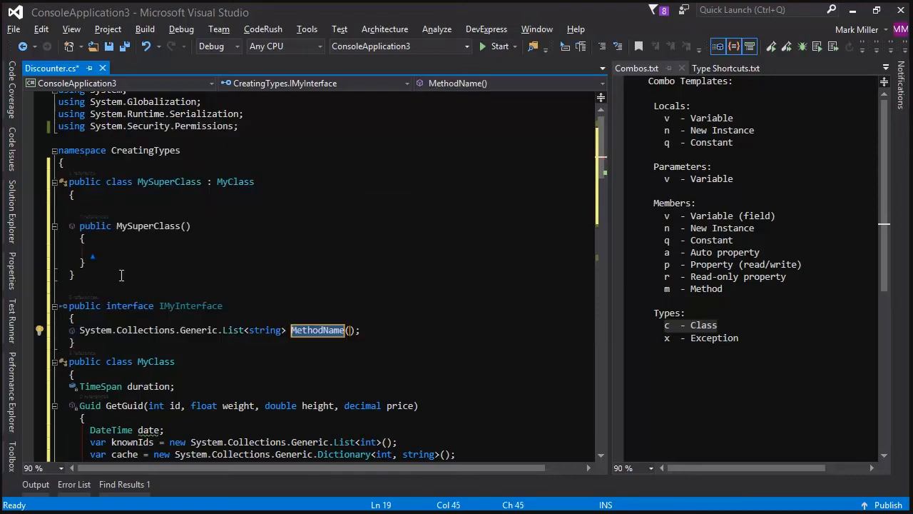
type("GetList")
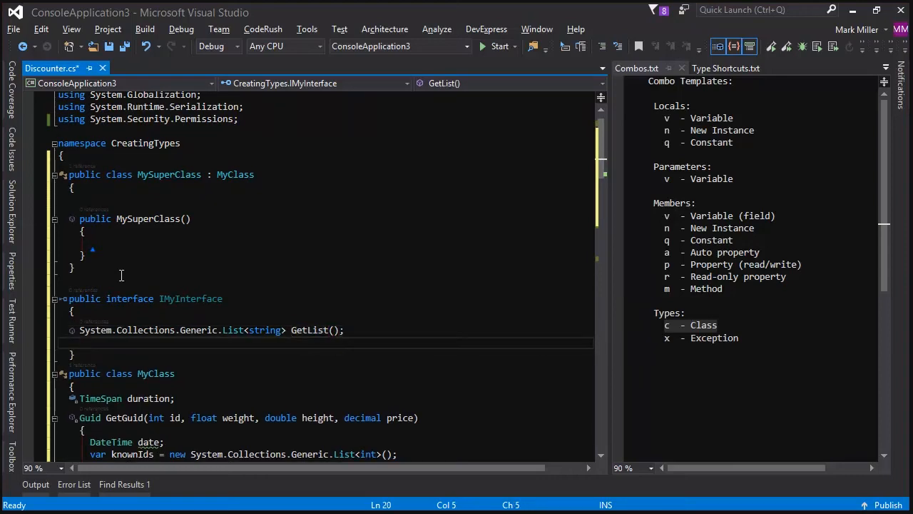
- Expand pd.i,s into a Dictionary<int, string> auto-property in IMyInterface
type("p")
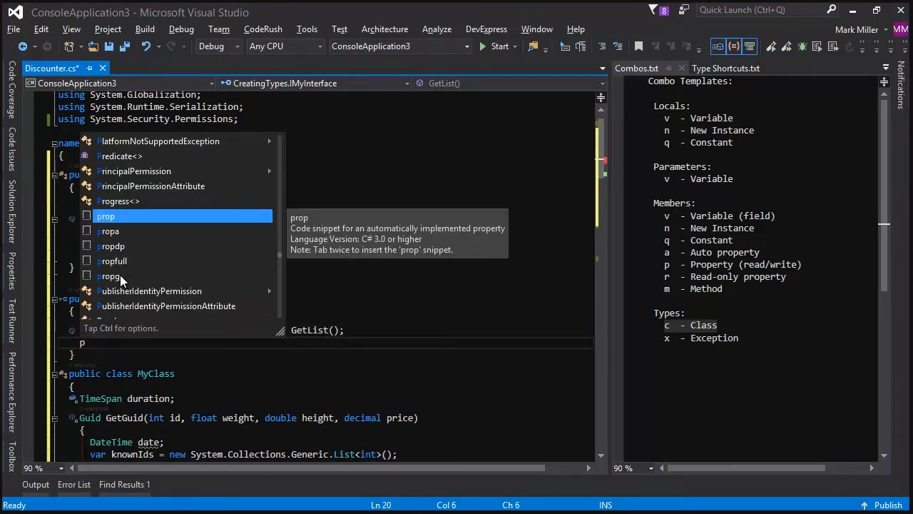
type("d.i")
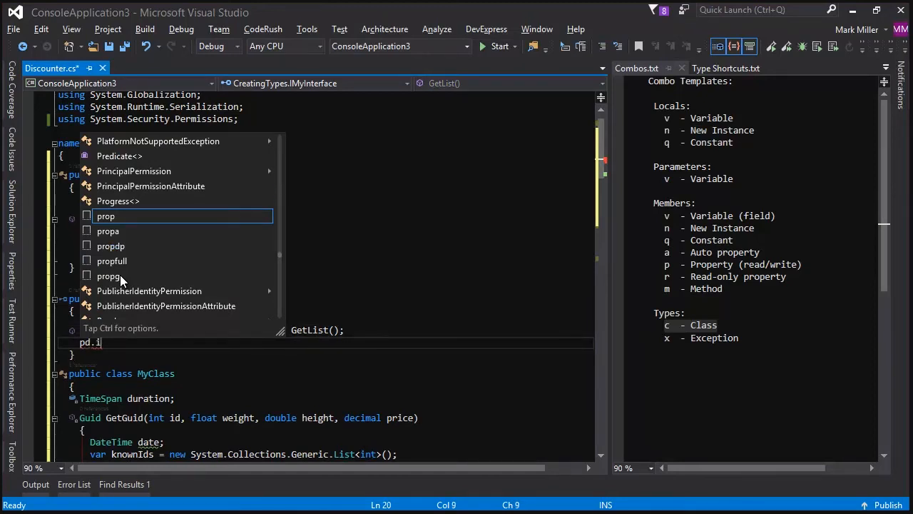
type(",s")
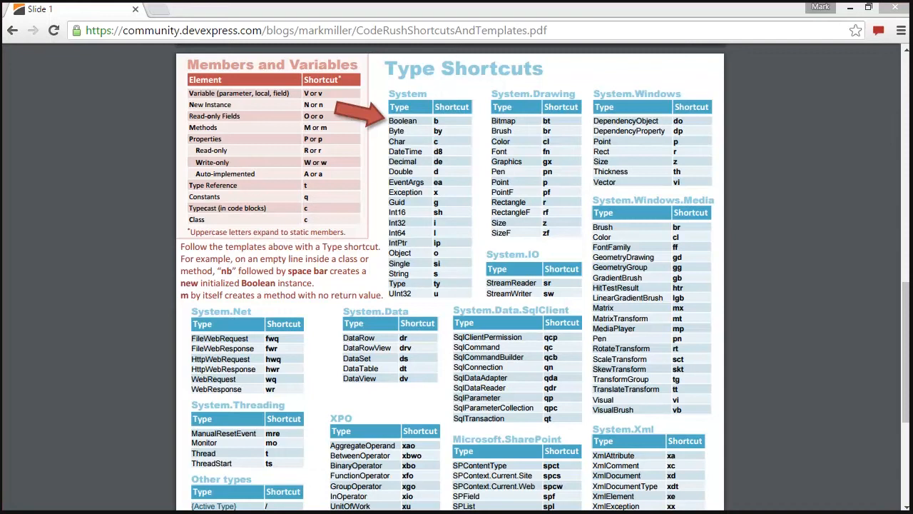
mouse_move(297, 131)
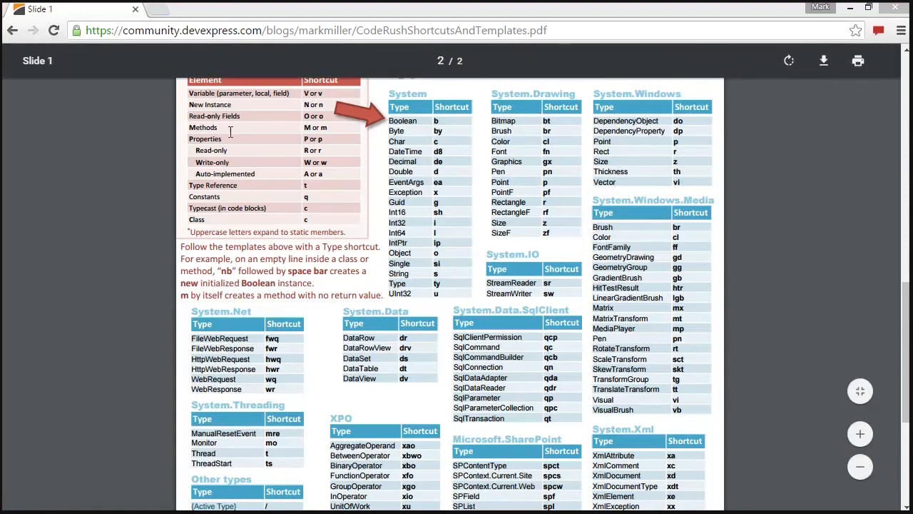
mouse_move(491, 323)
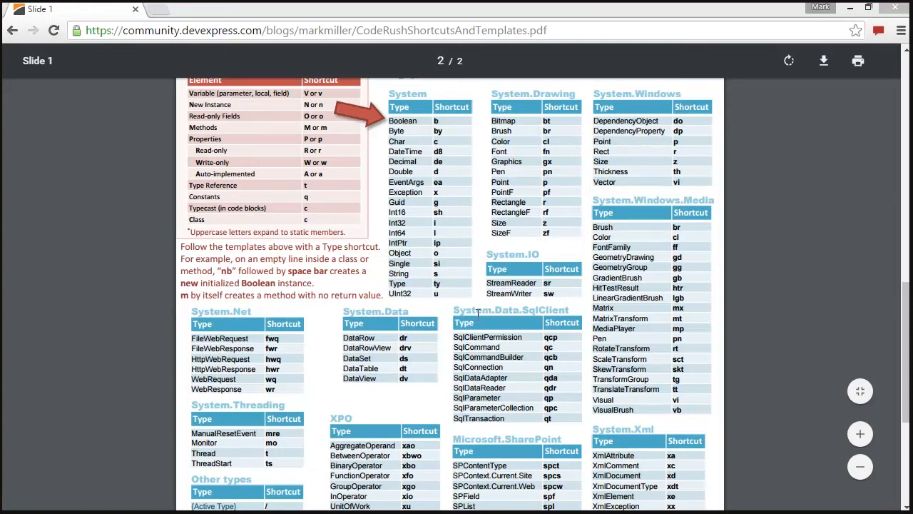
mouse_move(421, 374)
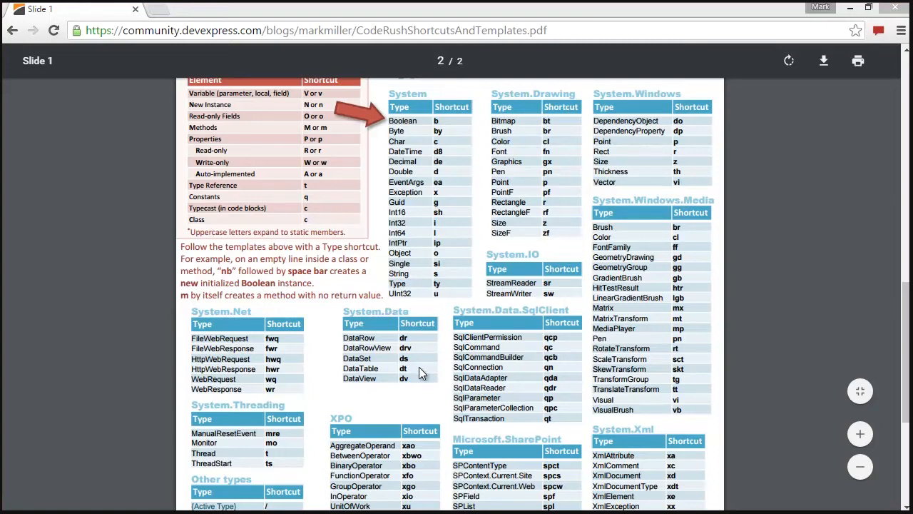
mouse_move(431, 360)
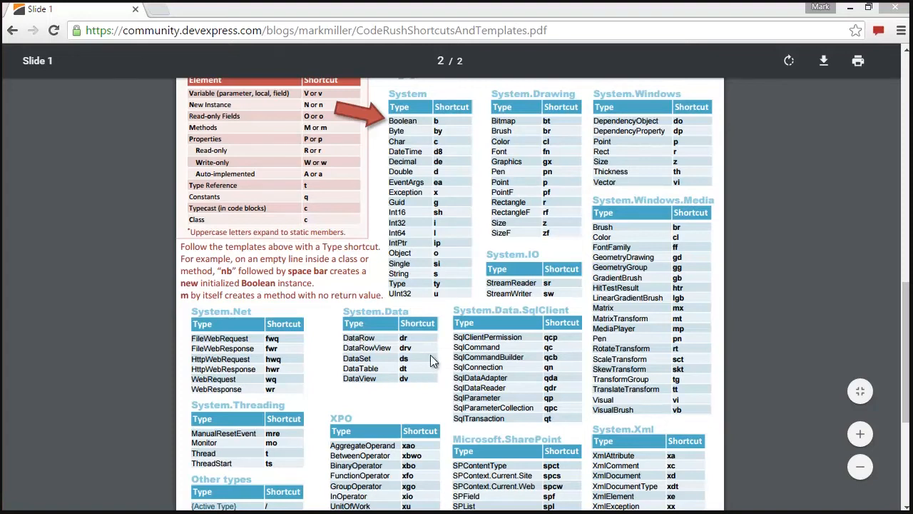
mouse_move(211, 308)
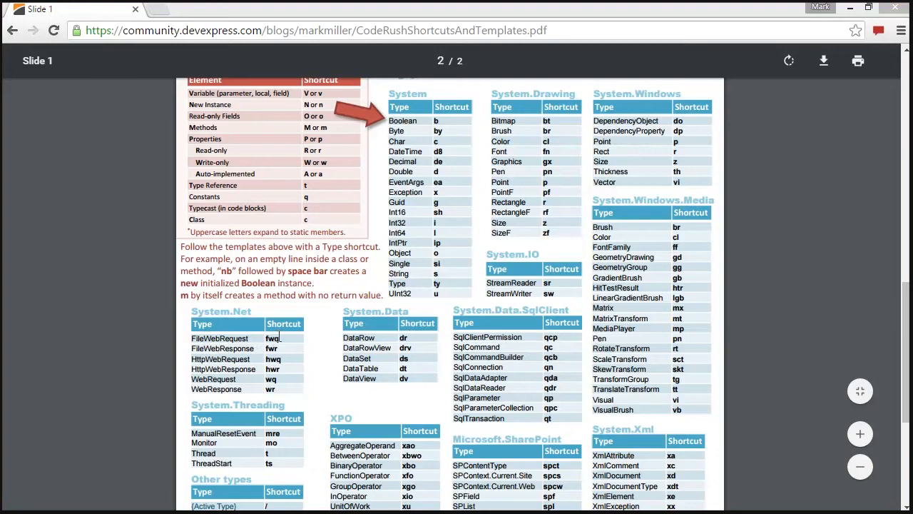
mouse_move(337, 392)
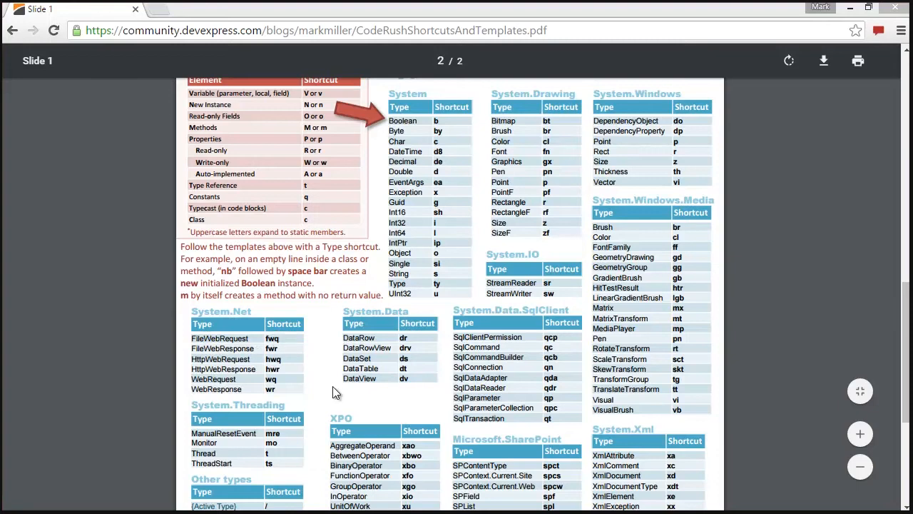
- Scroll through the Type Shortcuts tables of the CodeRush PDF in Chrome
scroll("down", 3)
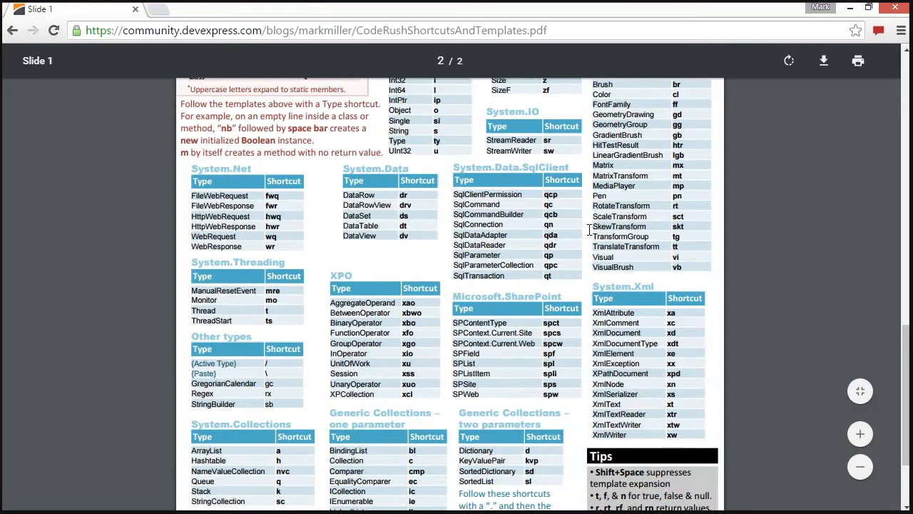
scroll("down", 3)
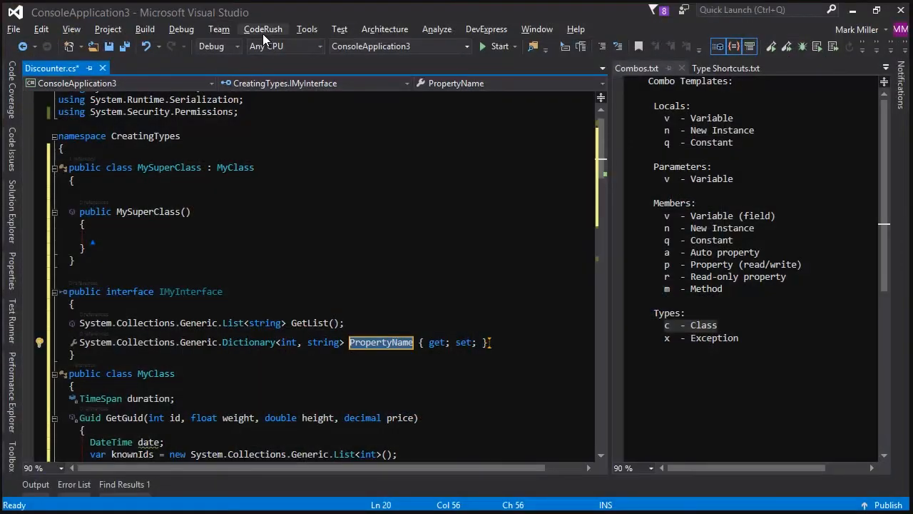
- Show CodeRush's Dynamic Lists options for the Neutral language
left_click(262, 29)
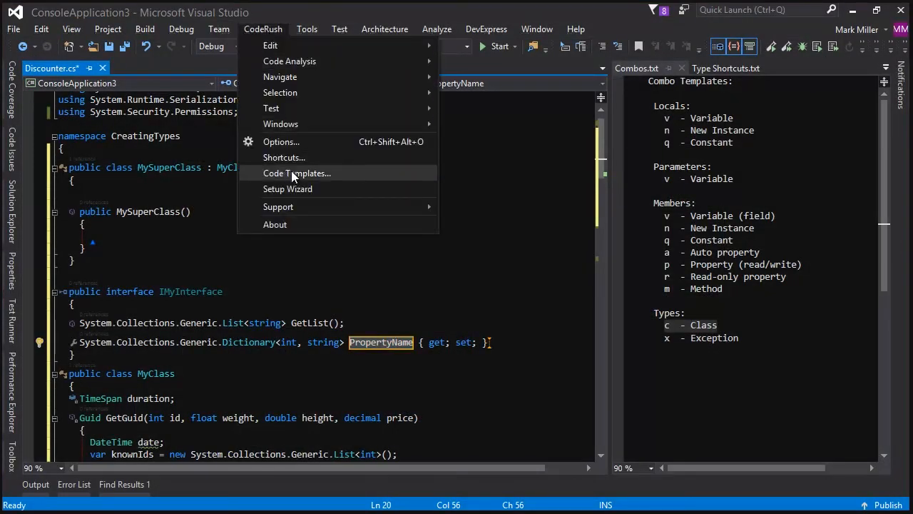
left_click(297, 172)
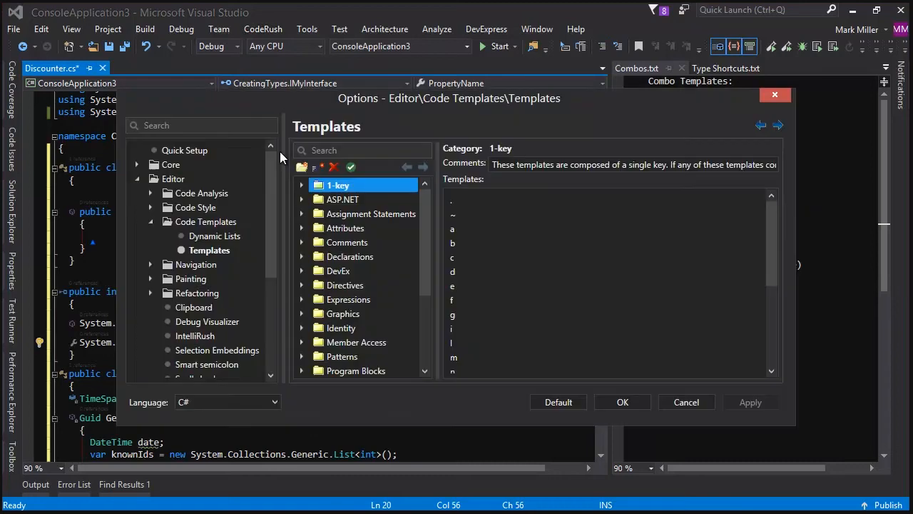
mouse_move(202, 250)
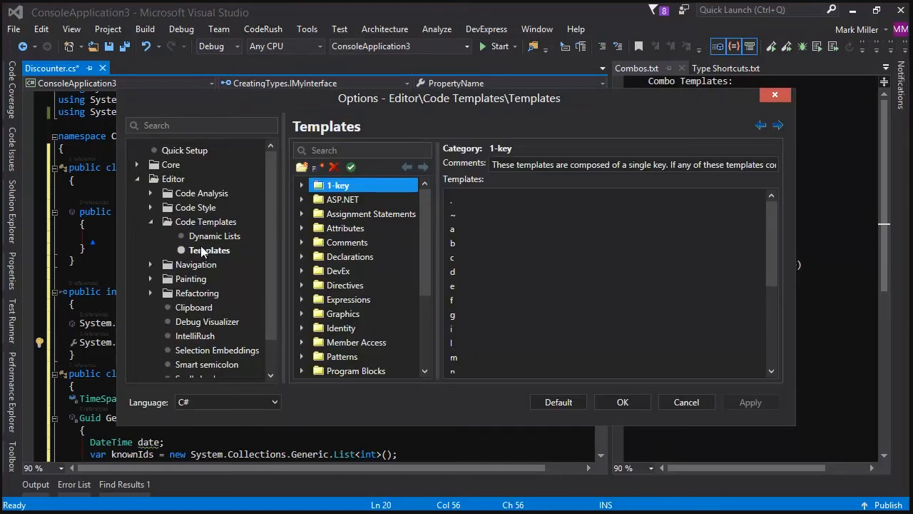
left_click(214, 235)
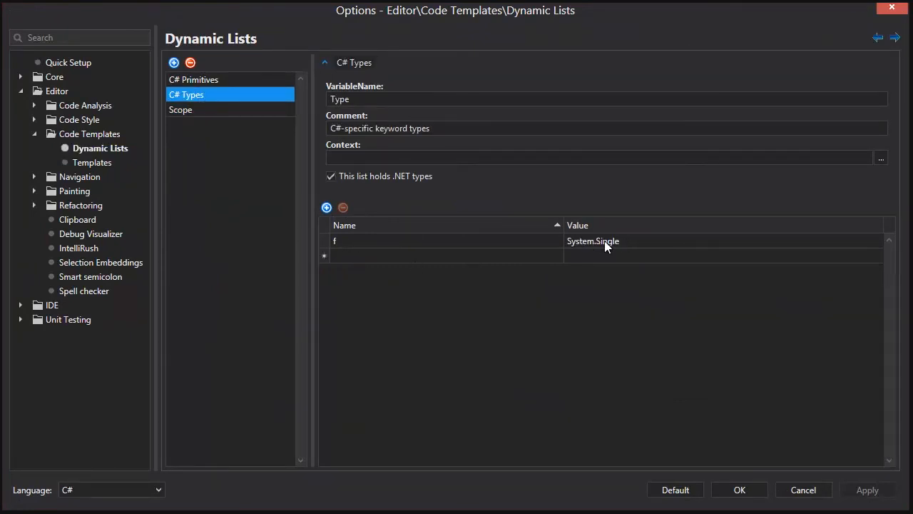
mouse_move(342, 240)
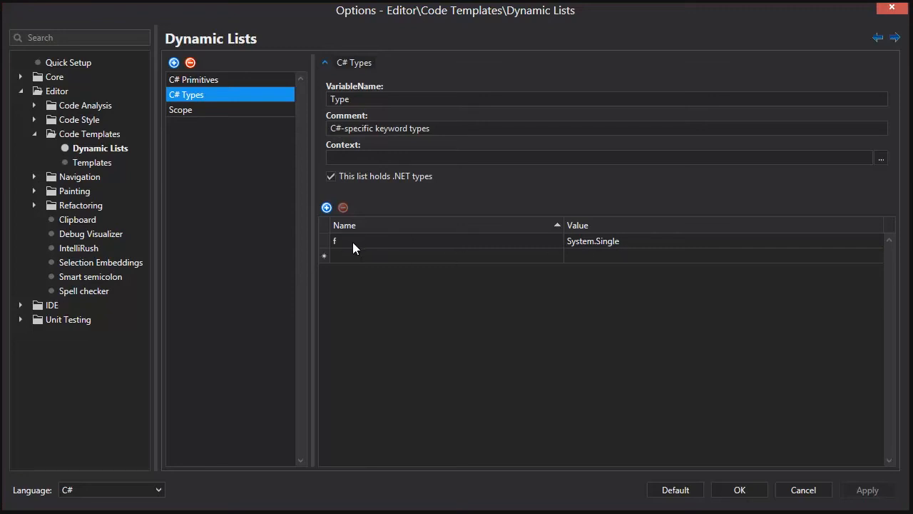
left_click(111, 489)
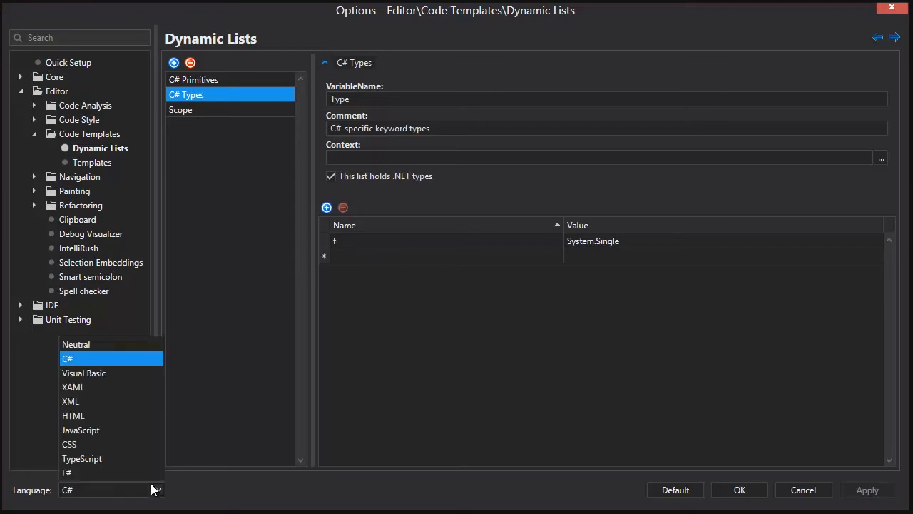
left_click(75, 344)
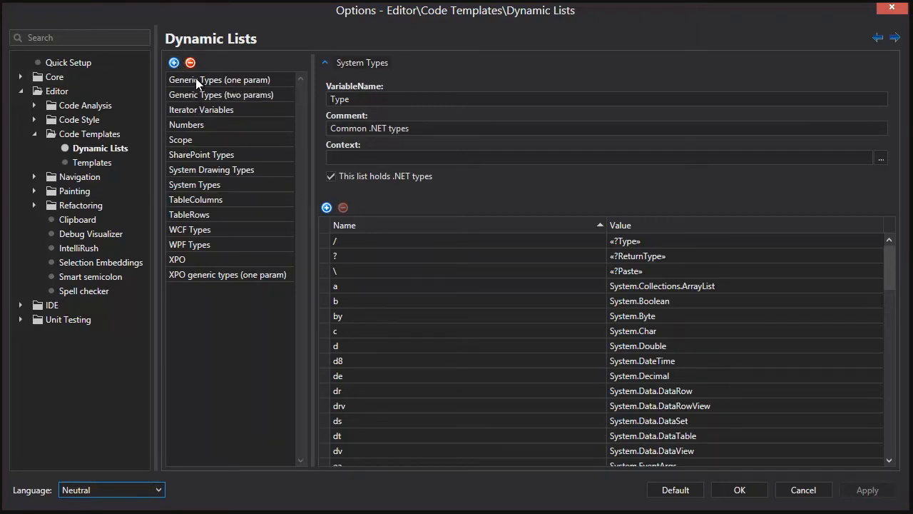
mouse_move(210, 191)
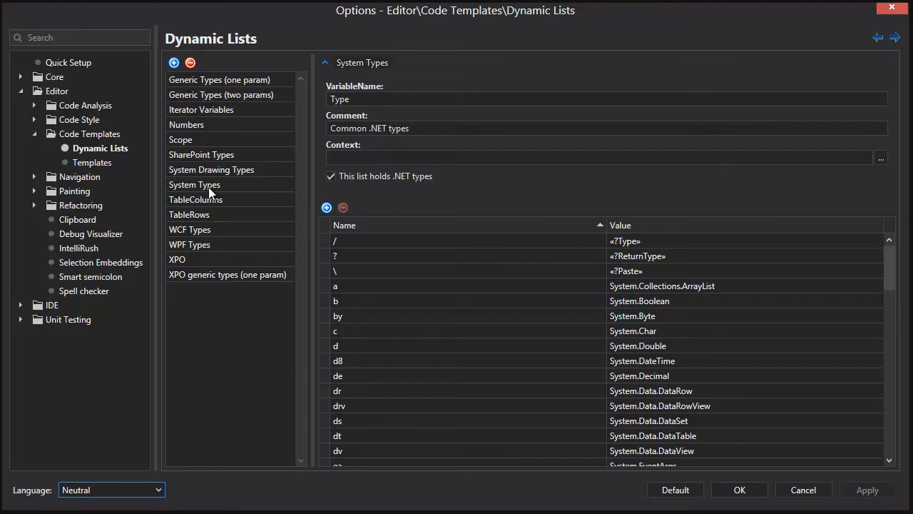
- Review the System Types list, its StreamReader entry and its variable name Type
left_click(194, 184)
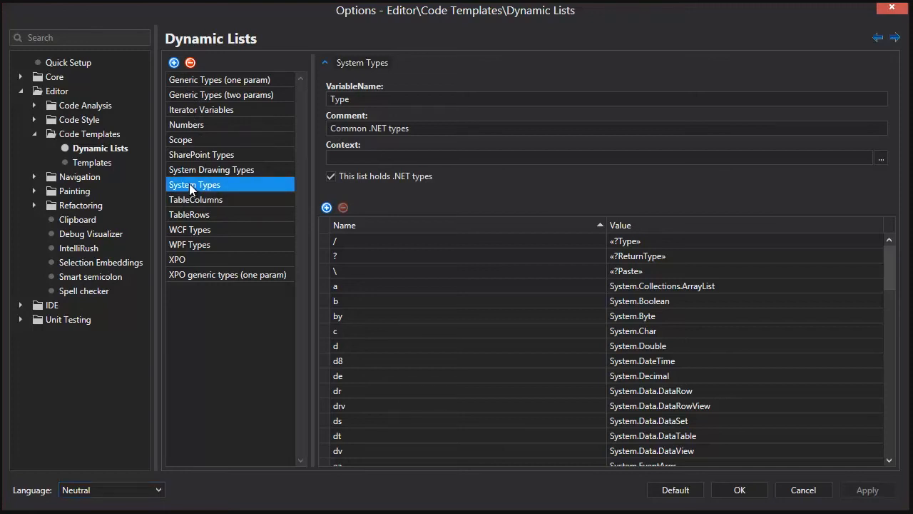
scroll("down", 3)
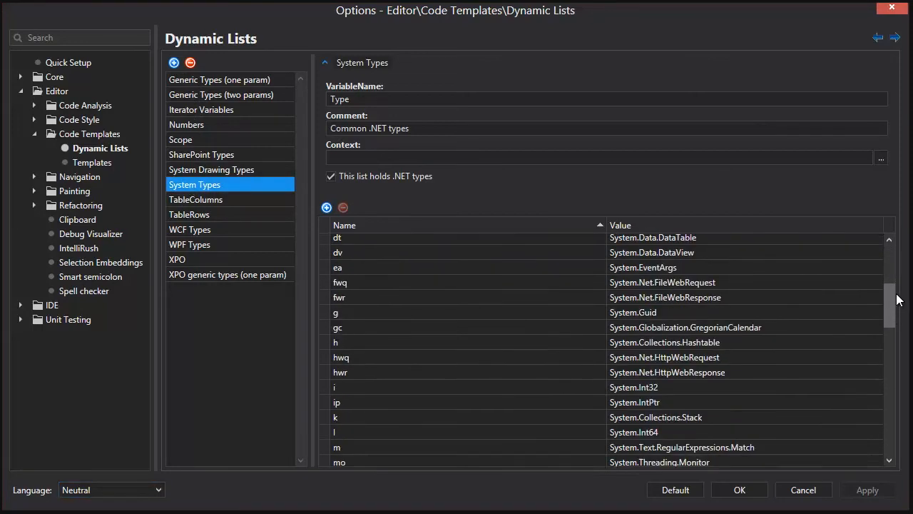
scroll("down", 3)
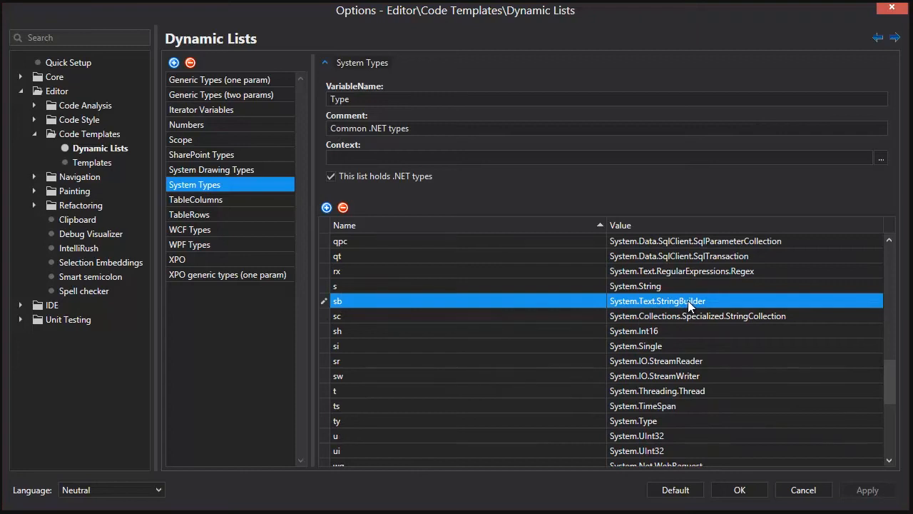
mouse_move(682, 308)
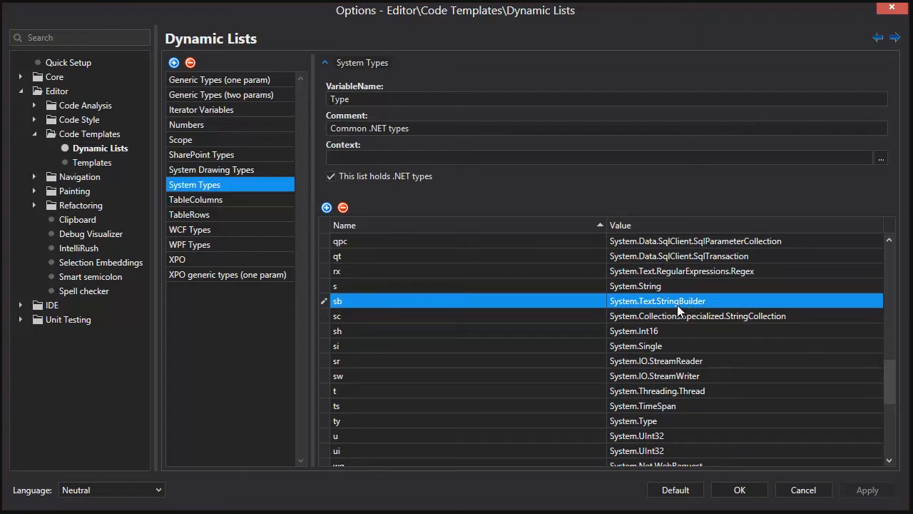
mouse_move(688, 308)
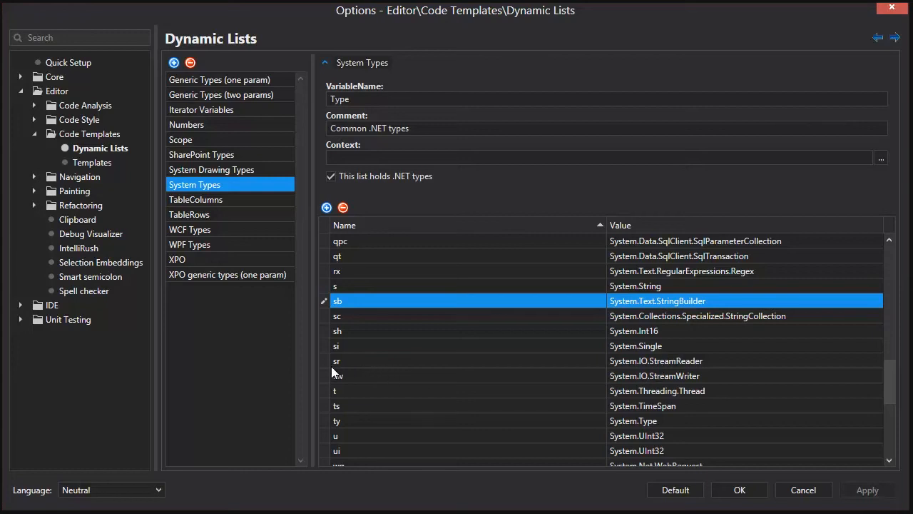
left_click(337, 360)
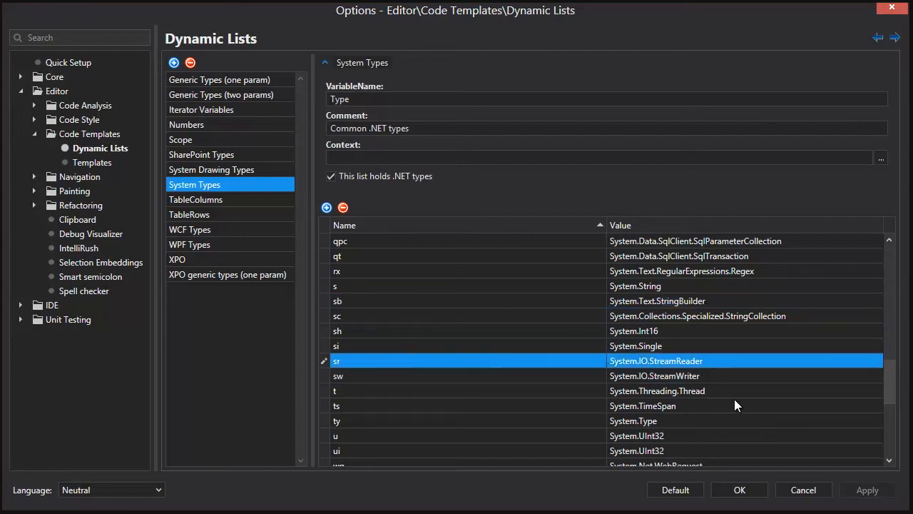
scroll("down", 3)
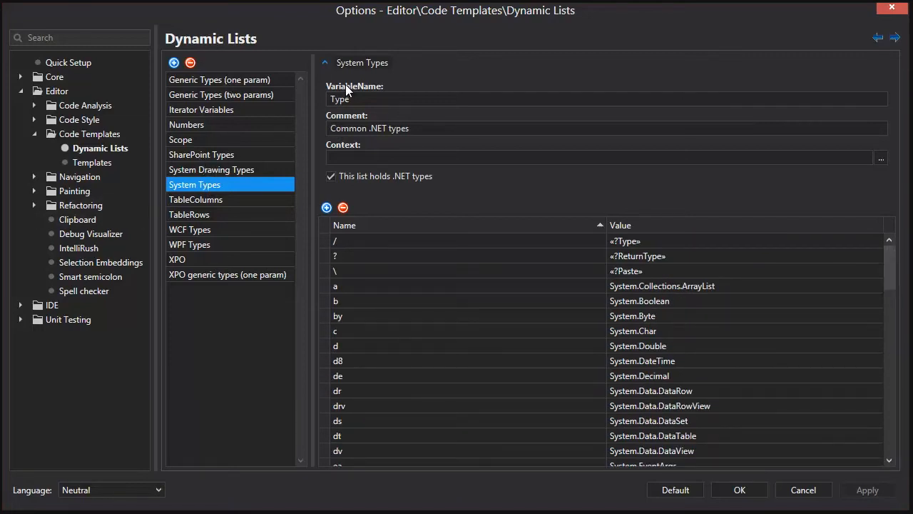
left_click(606, 99)
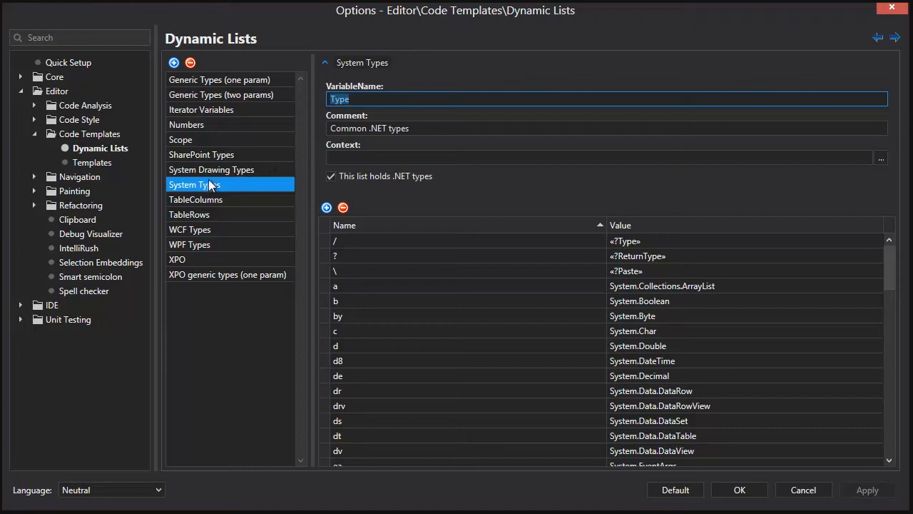
- Review the System Drawing Types and SharePoint Types lists
left_click(212, 168)
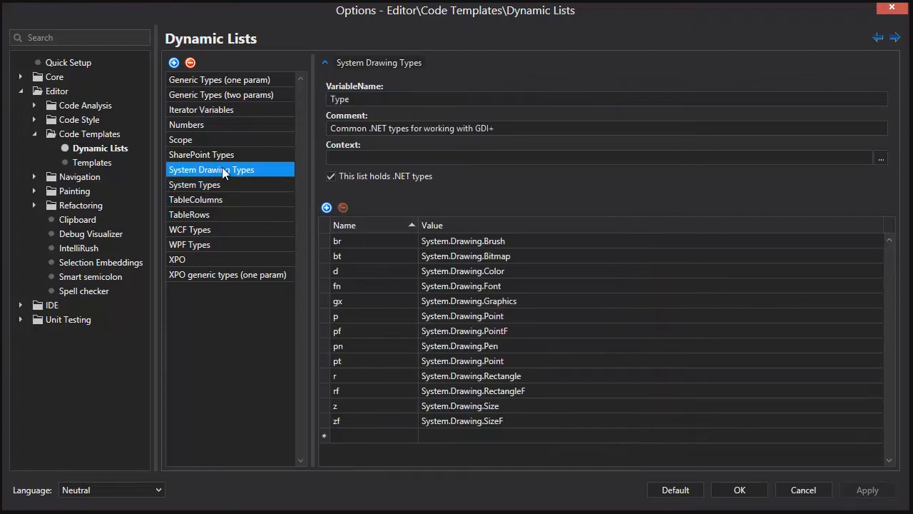
left_click(201, 154)
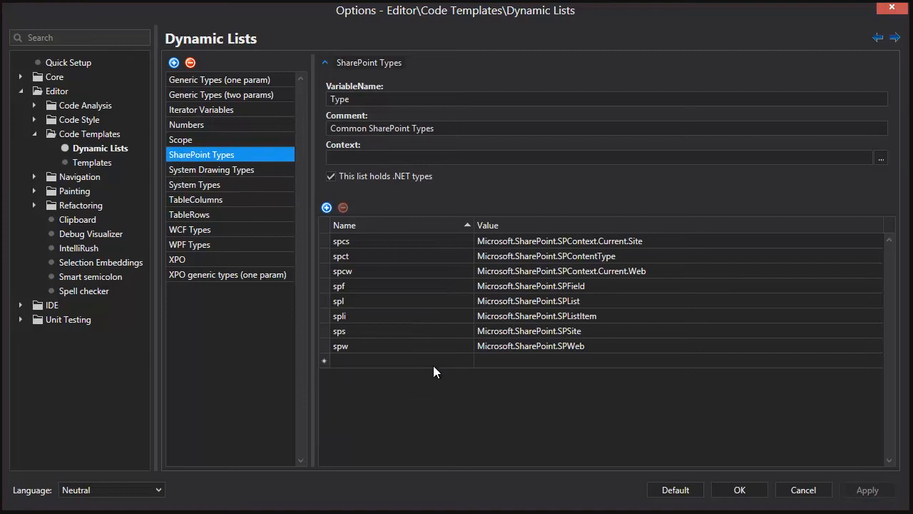
mouse_move(202, 252)
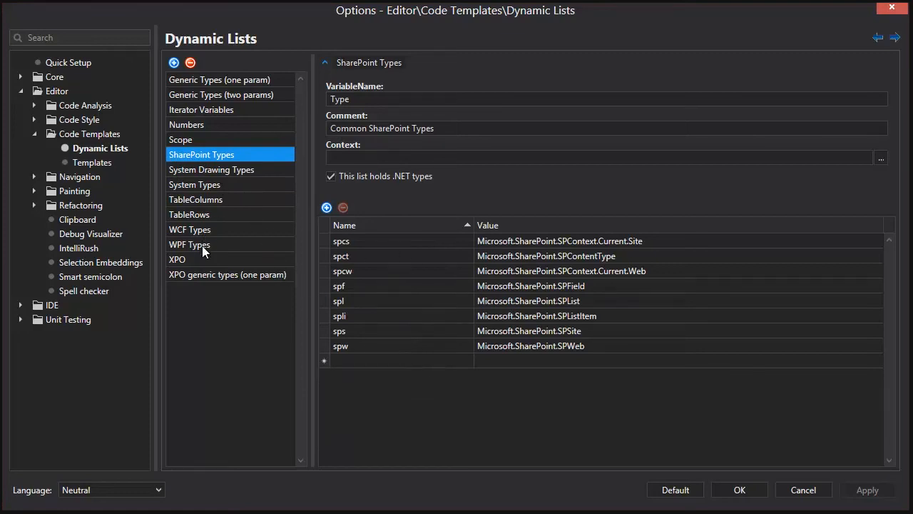
left_click(190, 244)
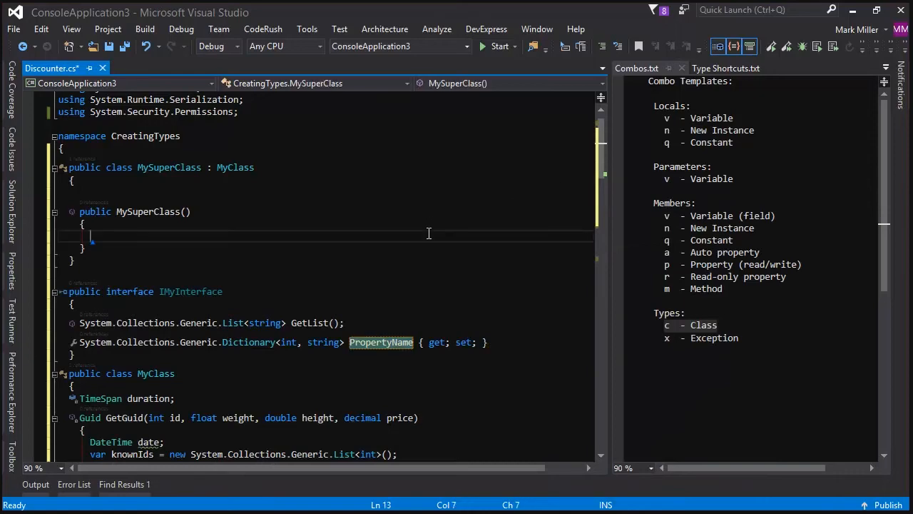
- Reopen CodeRush's code template options on the Dynamic Lists page
scroll("down", 3)
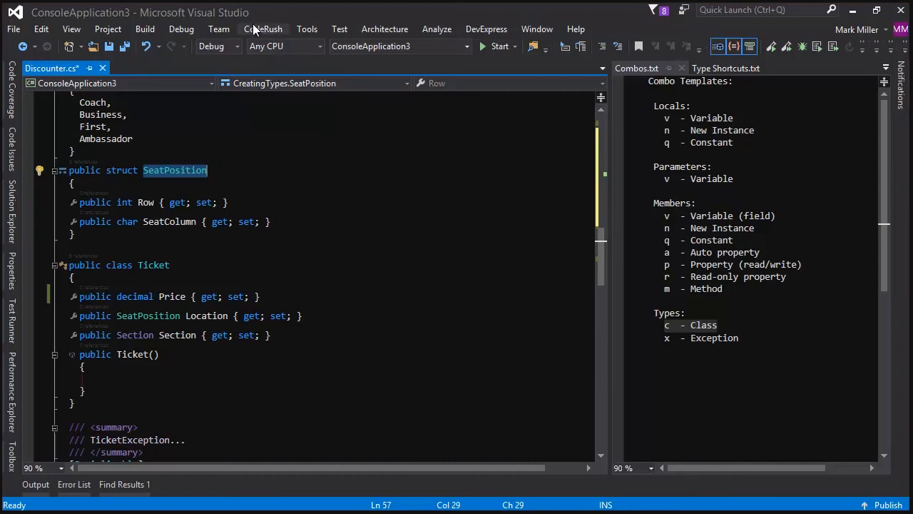
left_click(263, 29)
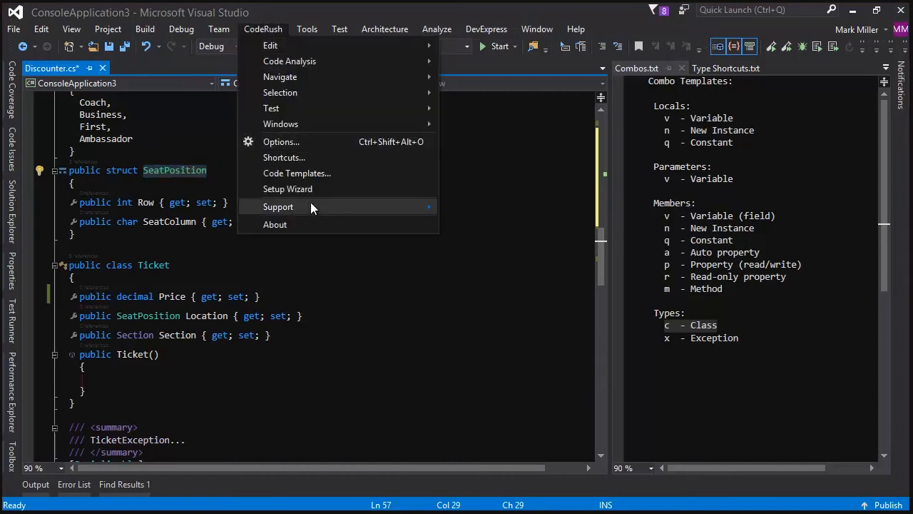
left_click(300, 144)
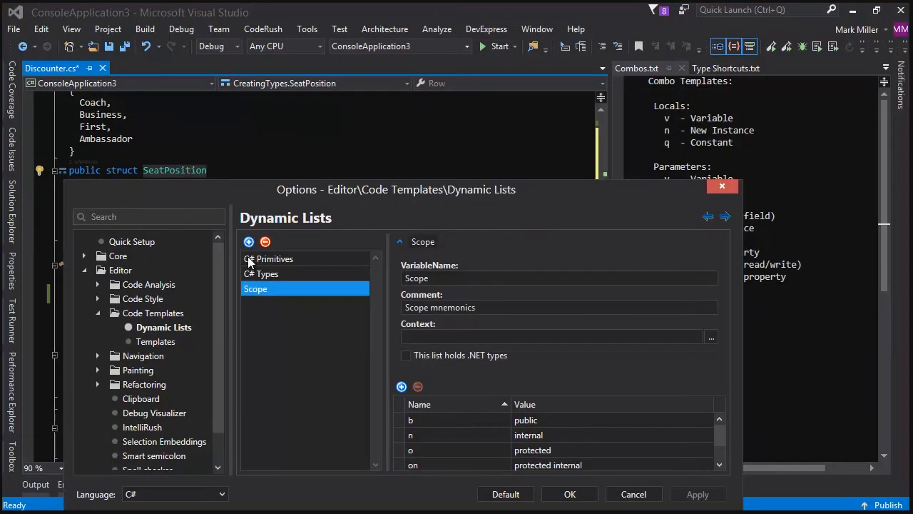
- Create a new Neutral-language dynamic list with variable name Type
left_click(174, 494)
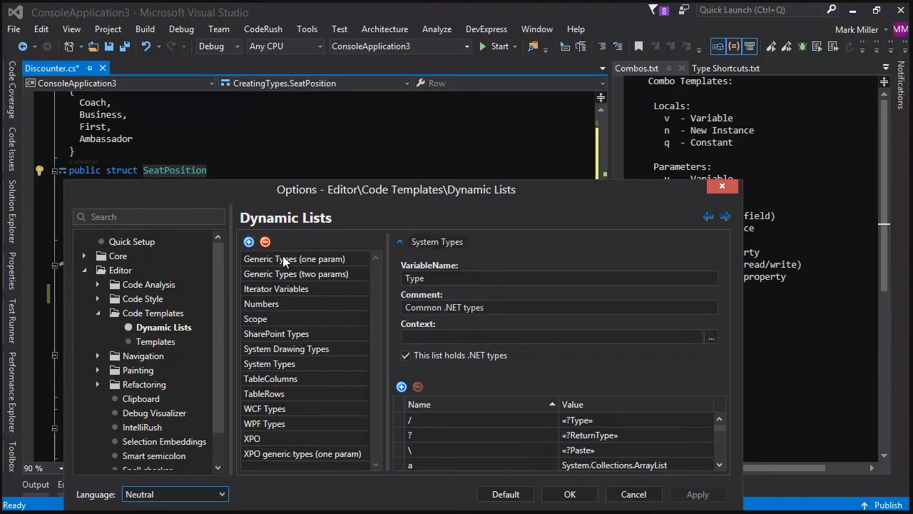
left_click(248, 241)
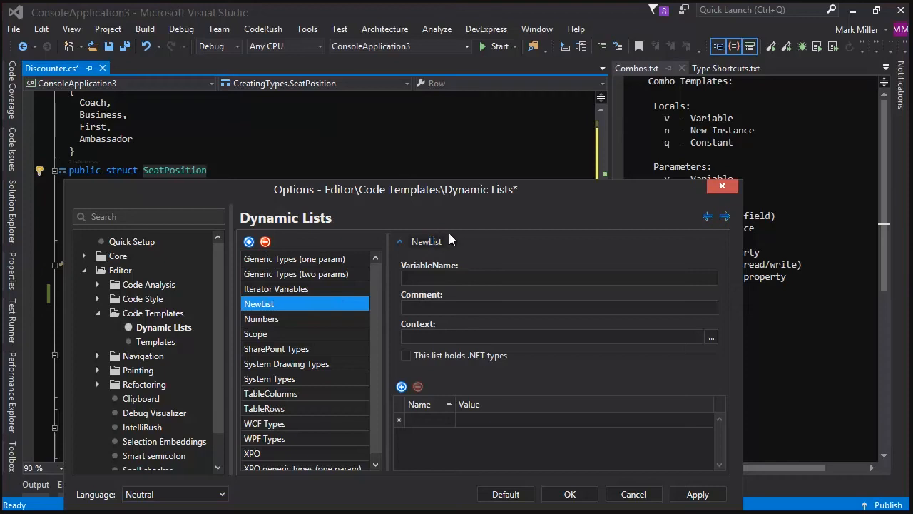
type("Typ")
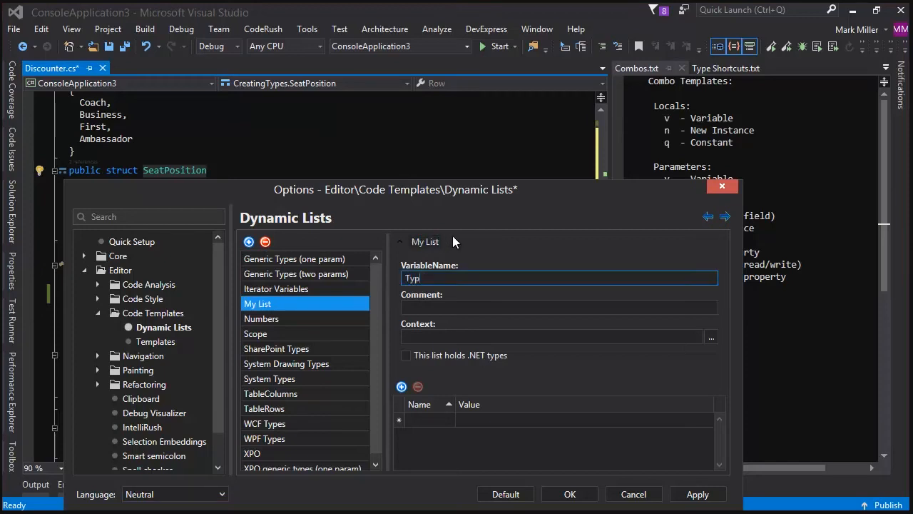
type("e")
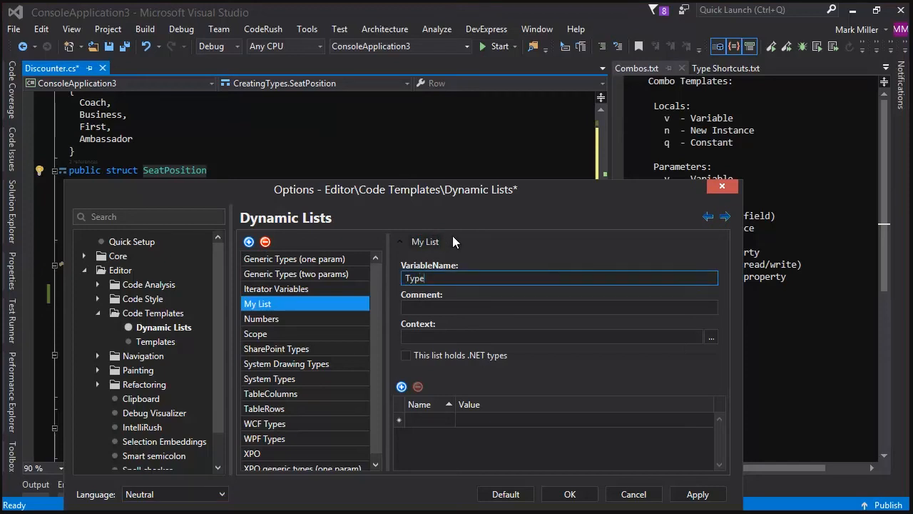
- Give My List a comment describing custom type shortcuts for the Airline Project
left_click(559, 307)
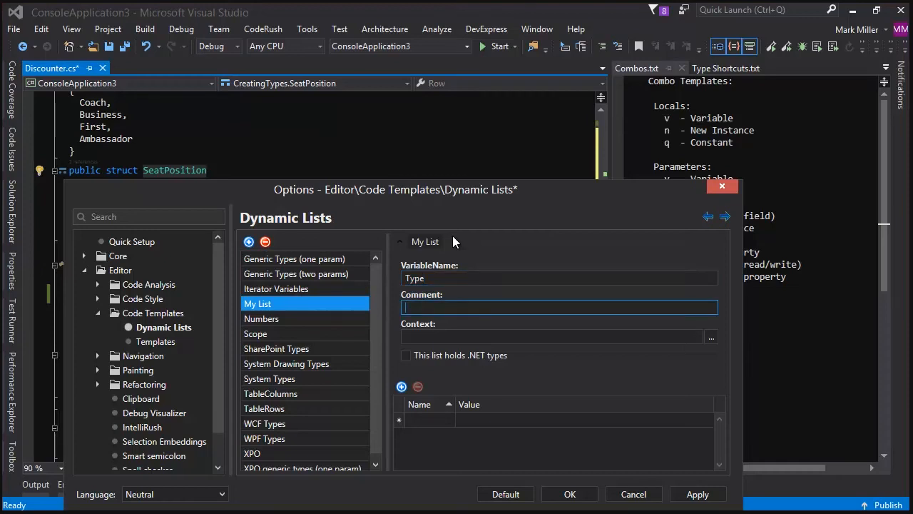
type("My custom list of type shortcuts for the Airline Projec")
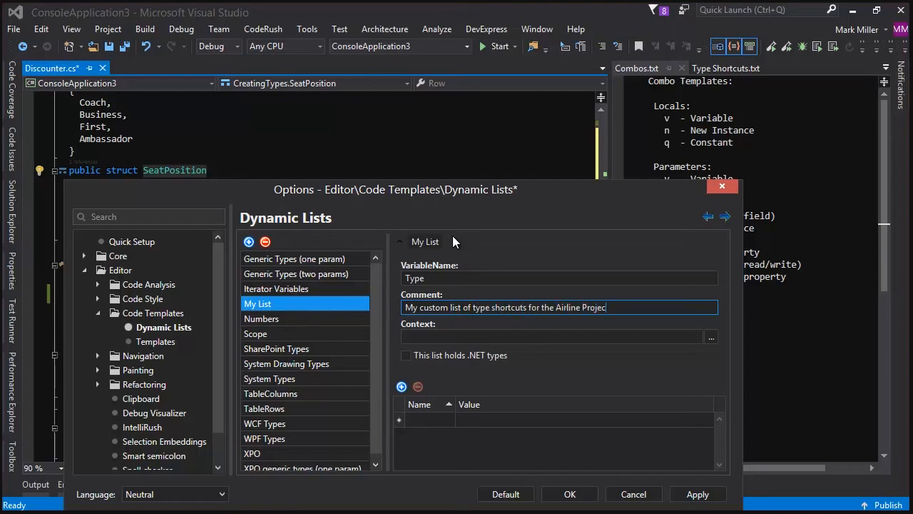
left_click(554, 336)
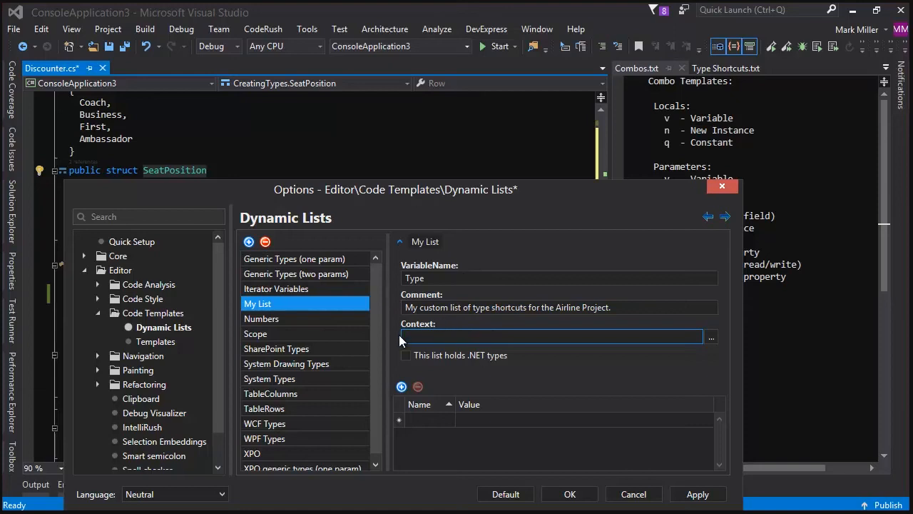
left_click(554, 335)
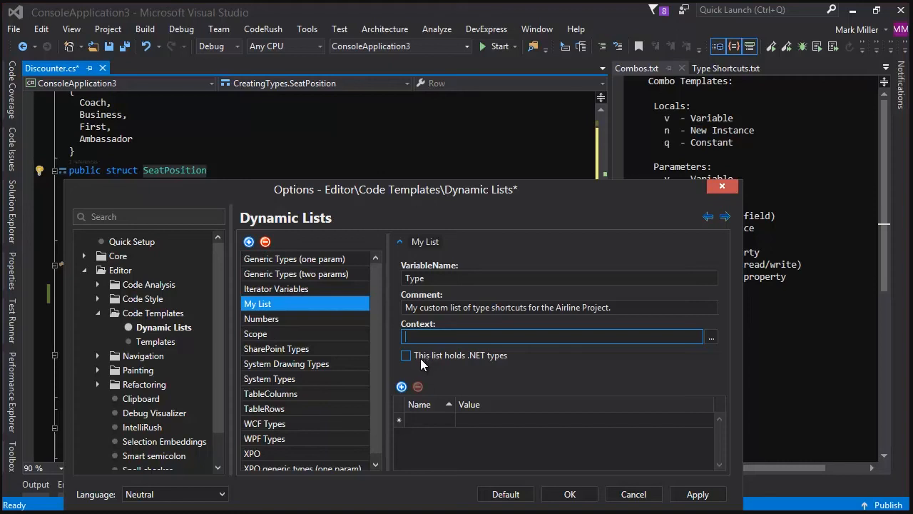
- Compare WCF, WPF and SharePoint Types, then mark My List as holding .NET types
left_click(266, 423)
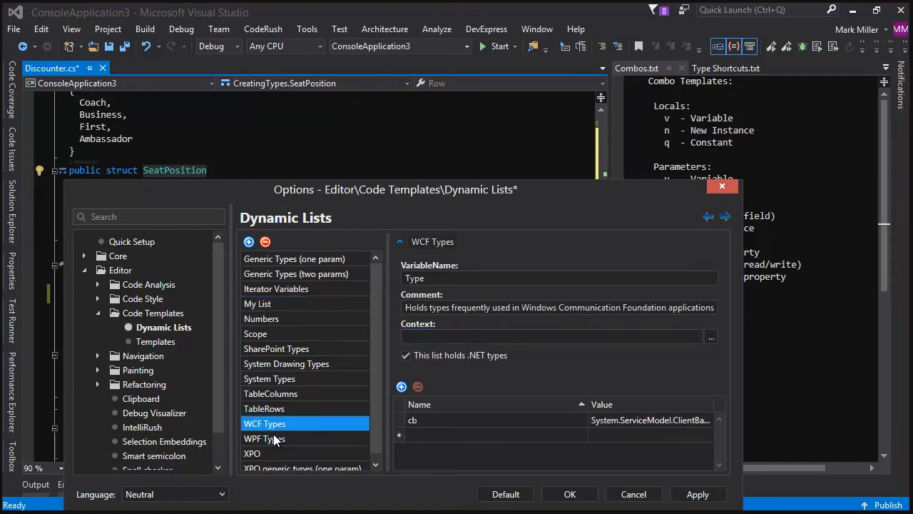
left_click(264, 438)
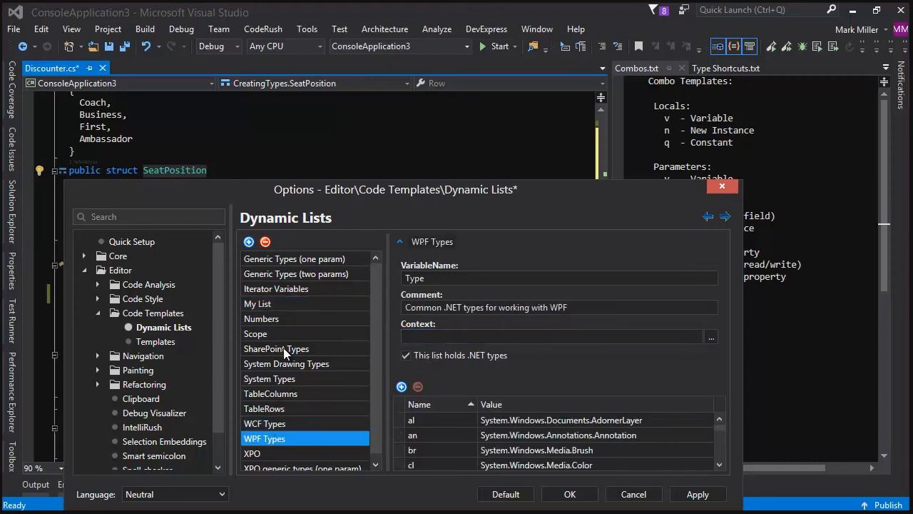
left_click(277, 349)
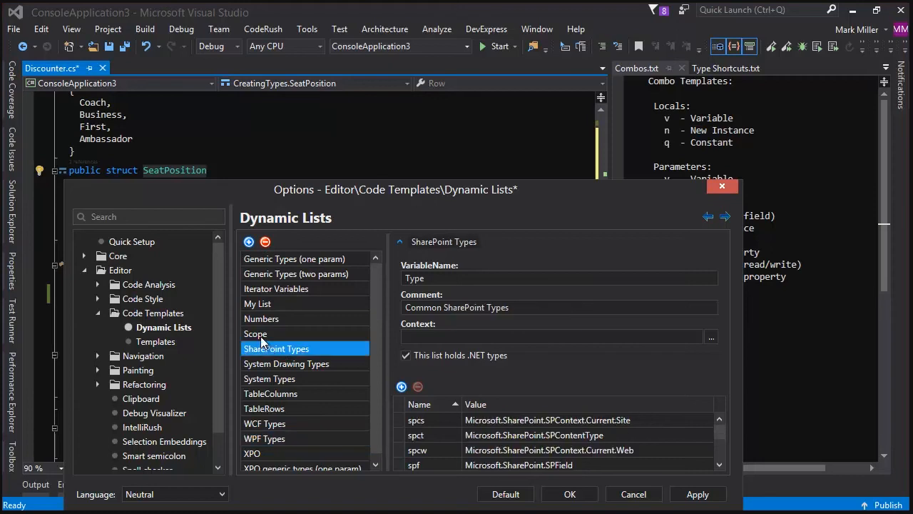
left_click(257, 302)
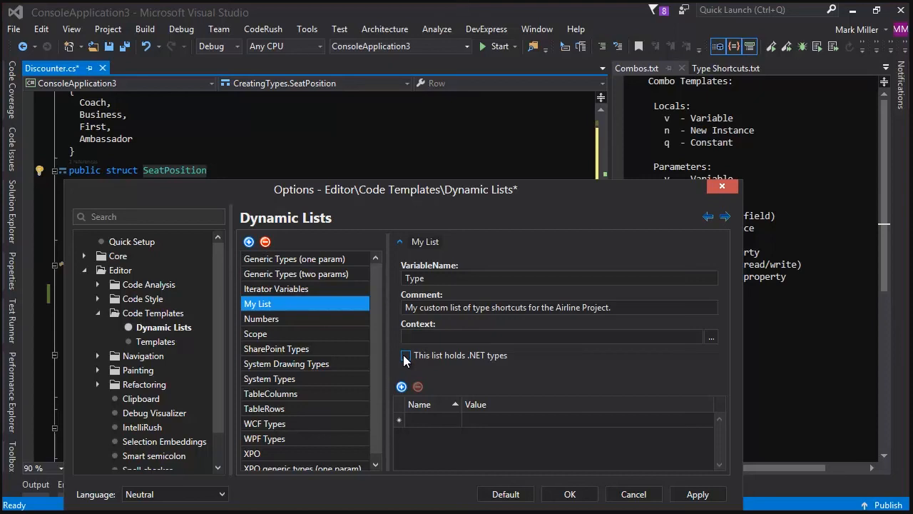
left_click(406, 354)
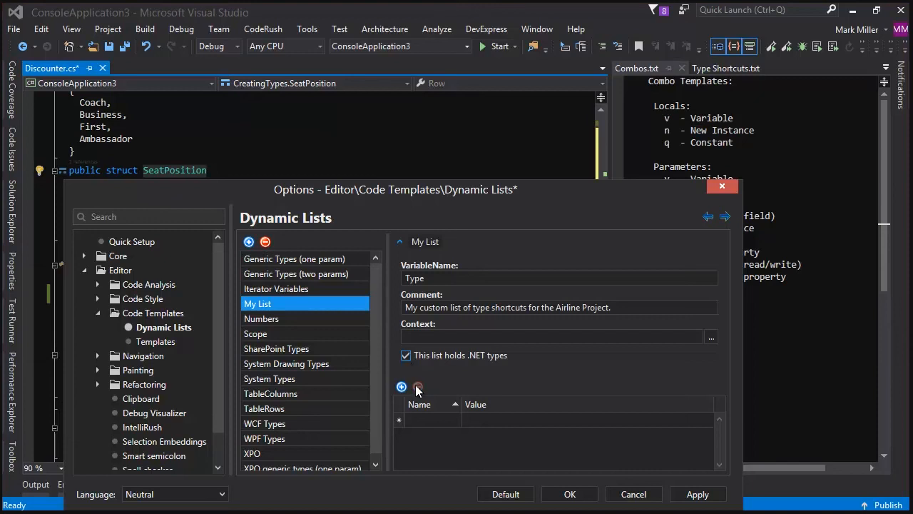
- Add entries sp = SeatPosition and tk = Ticket to My List and confirm with OK
left_click(401, 386)
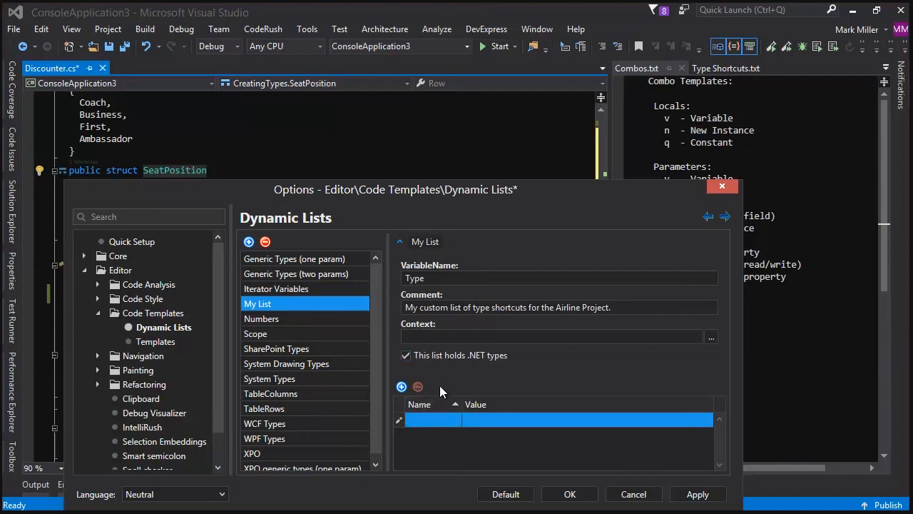
type("sp")
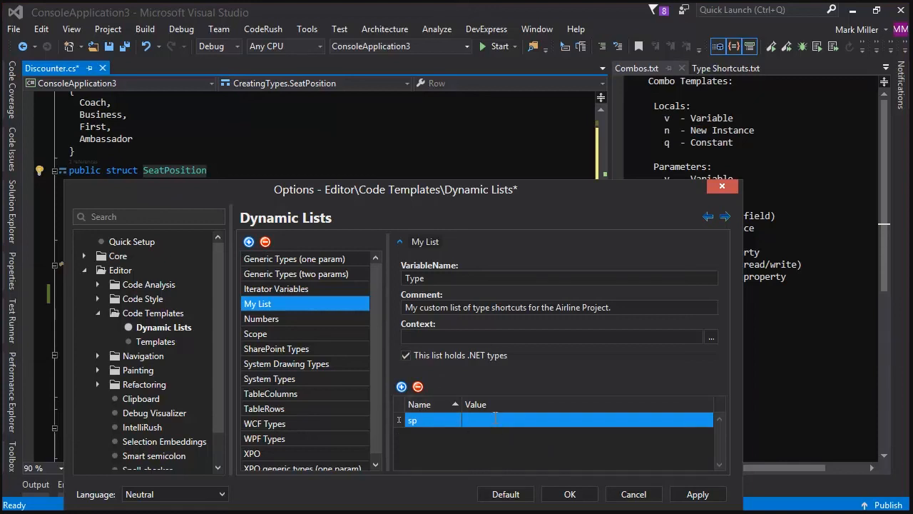
type("SeatPosition")
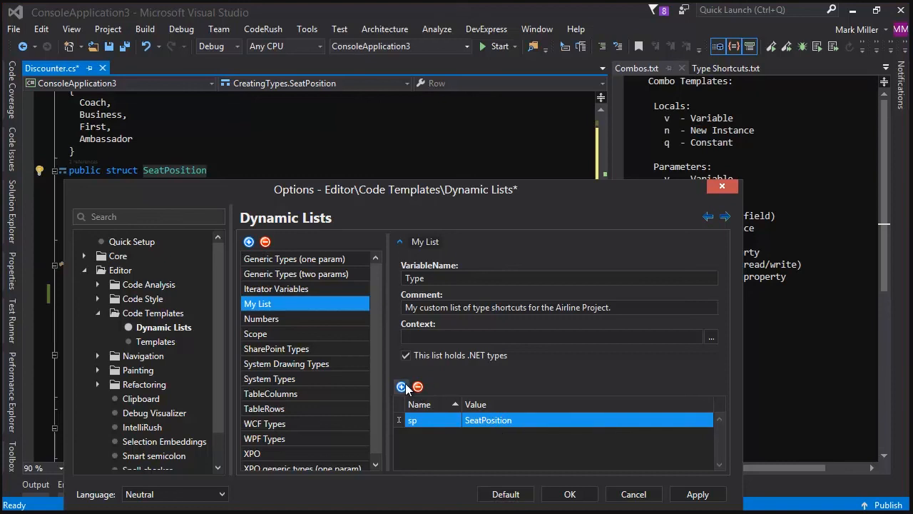
left_click(402, 385)
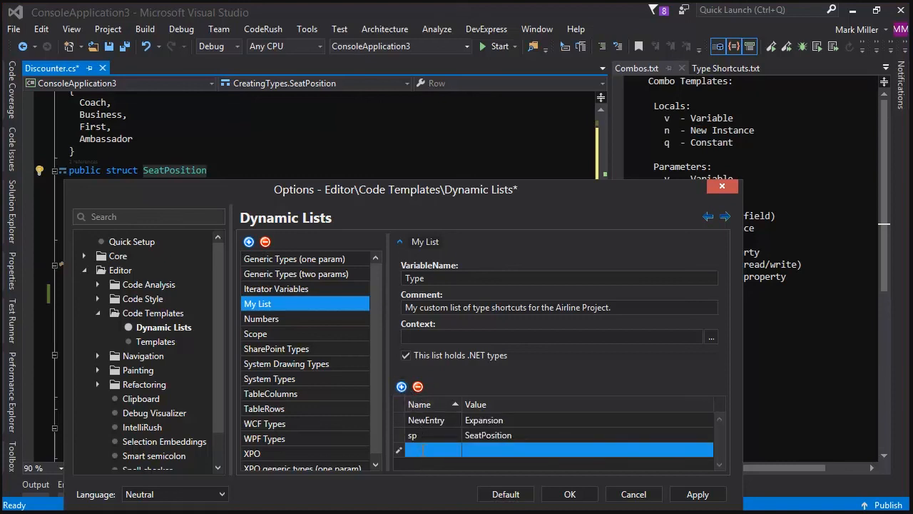
type("tk")
left_click(588, 449)
type("Ticket")
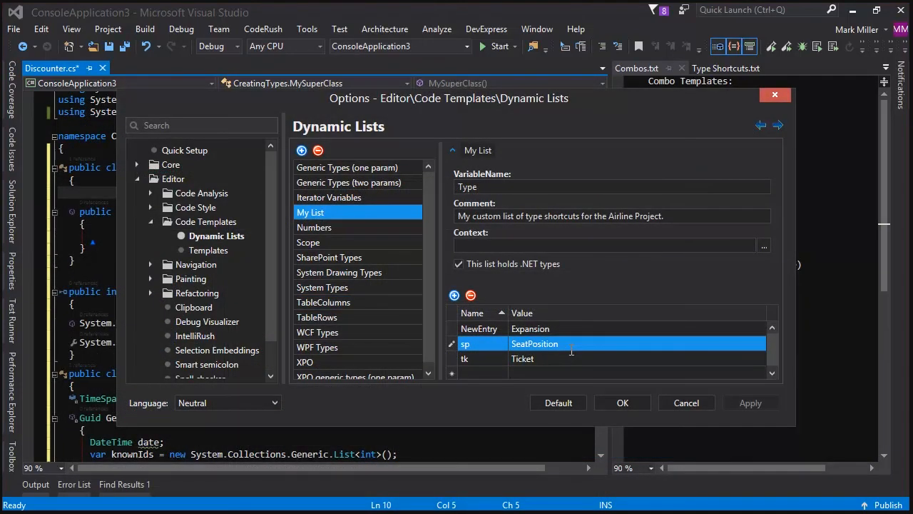
left_click(578, 358)
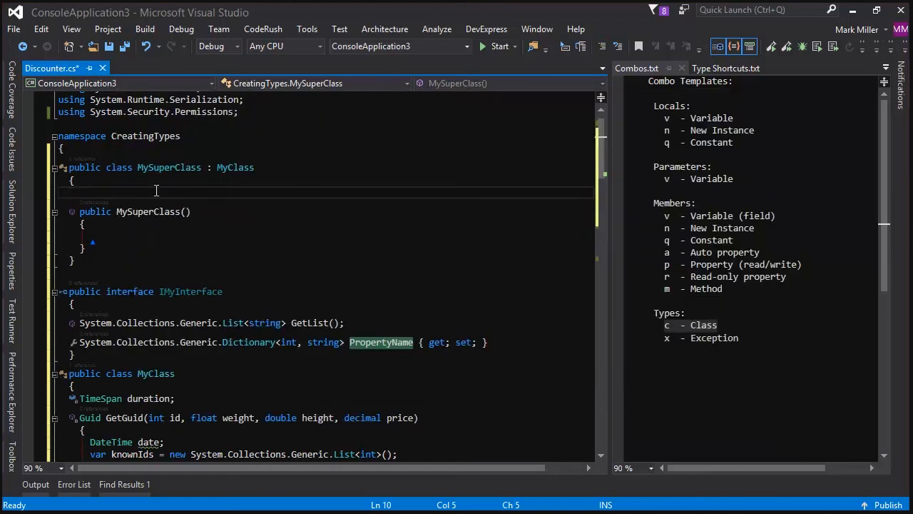
- Expand ptk into a Ticket property and msp into a SeatPosition method stub in MySuperClass
type("pt")
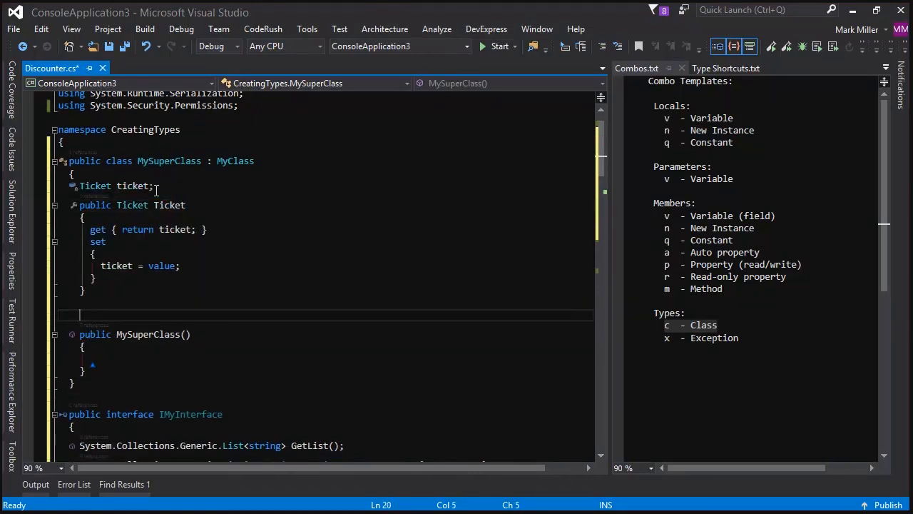
type("m")
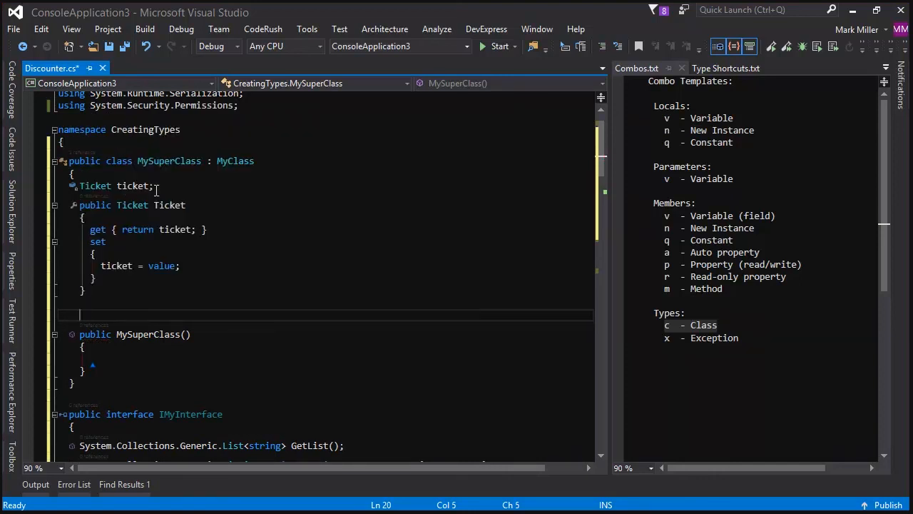
type("m")
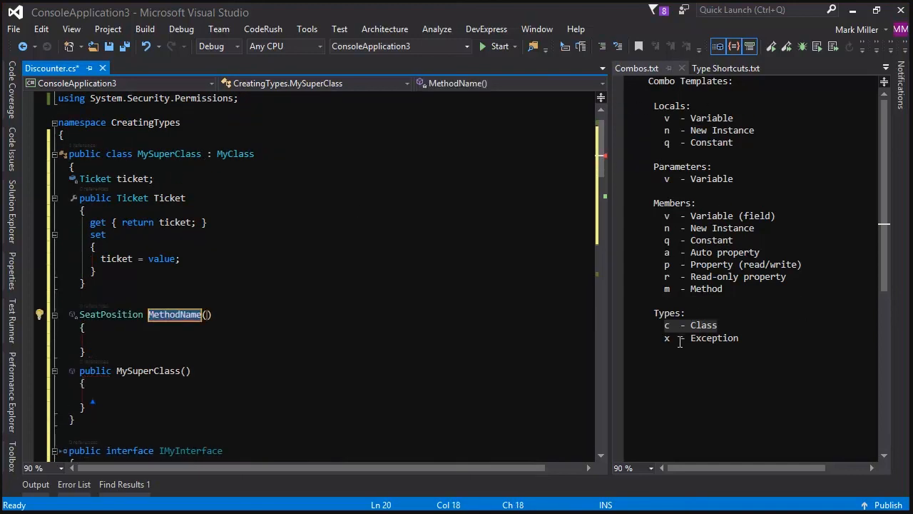
- Rename the method to GetSeat and declare a SeatPosition varName local in its body
type("g")
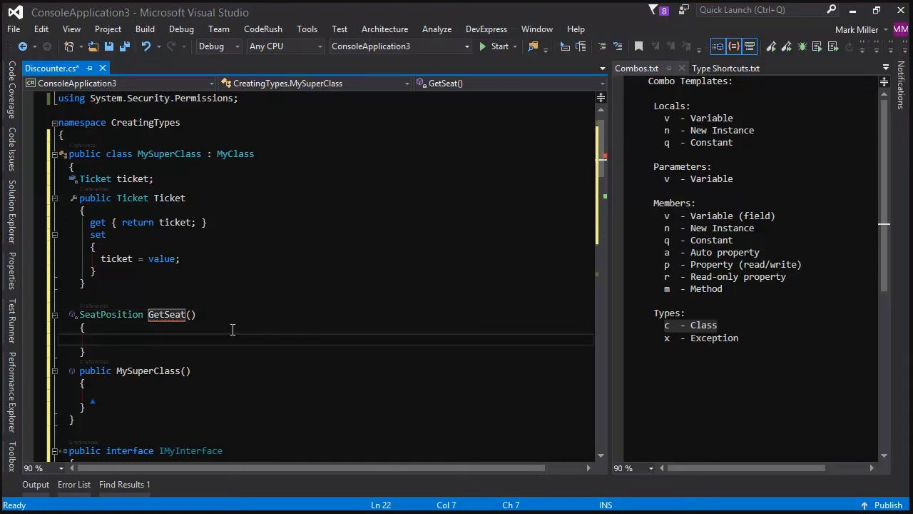
type("nsp")
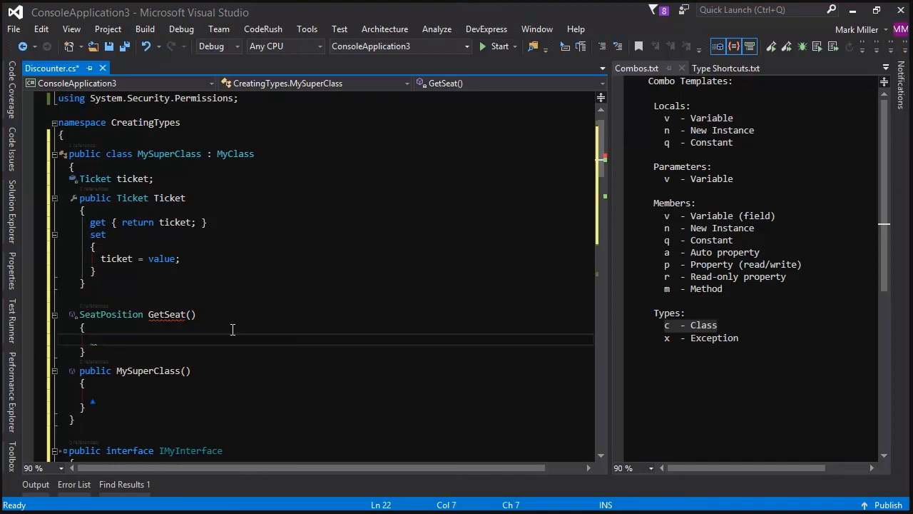
type("SeatPosition varName;")
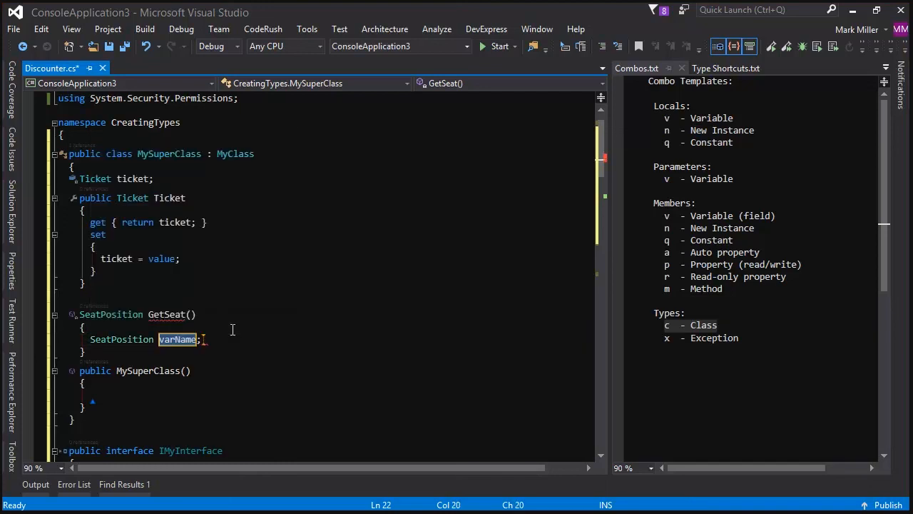
- Expand vsp in the parentheses into a SeatPosition seat1 parameter and start another
type("vsp")
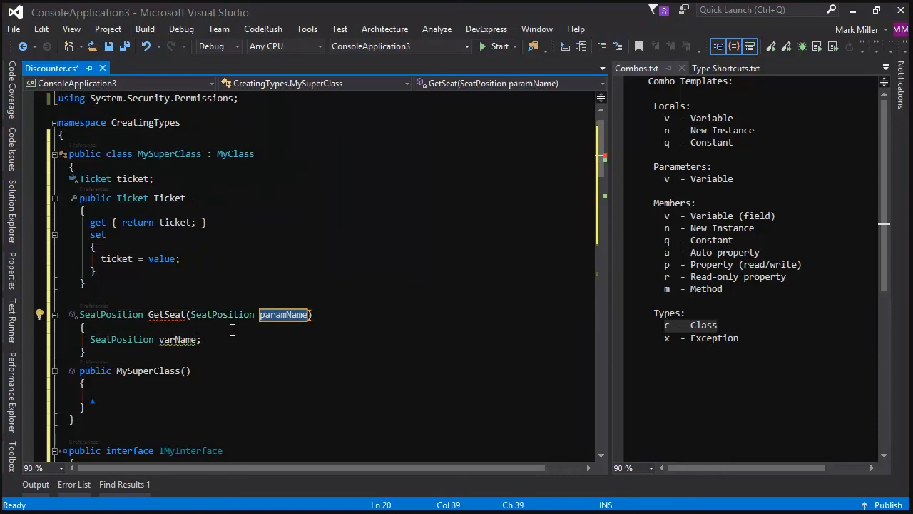
type("seat1")
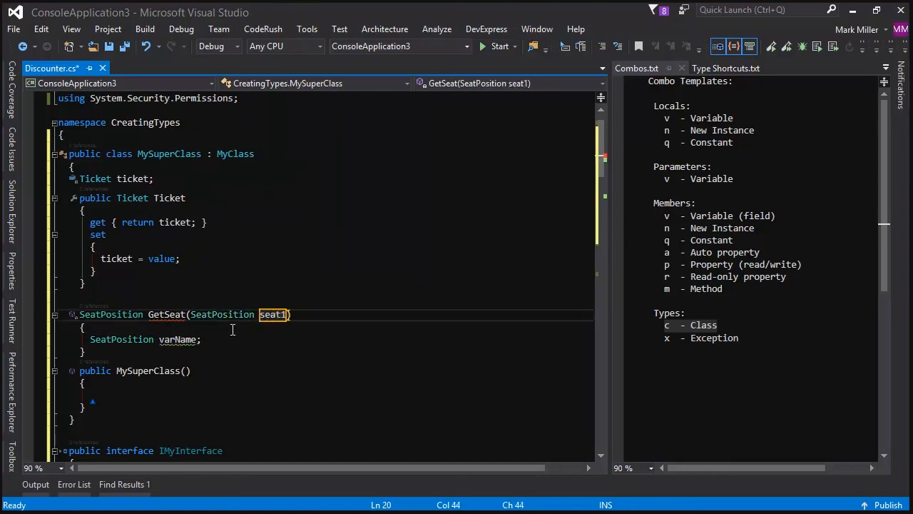
type("vsp")
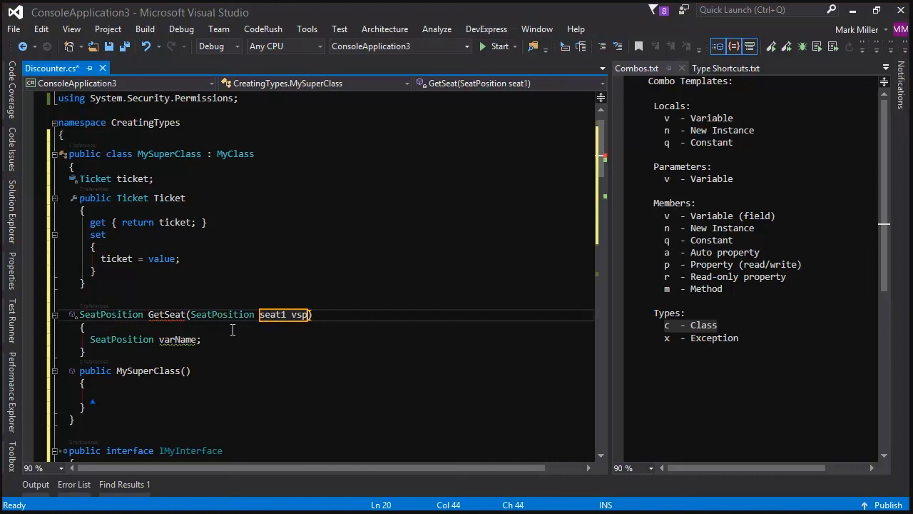